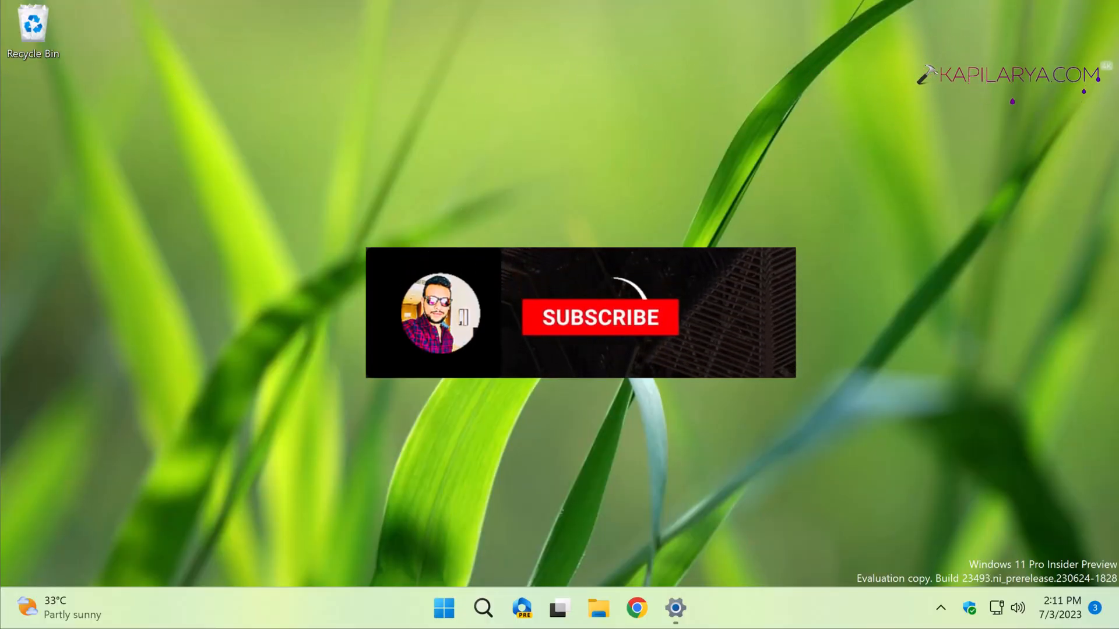
Step: Bring up Copilot with the Win+C shortcut
click(600, 318)
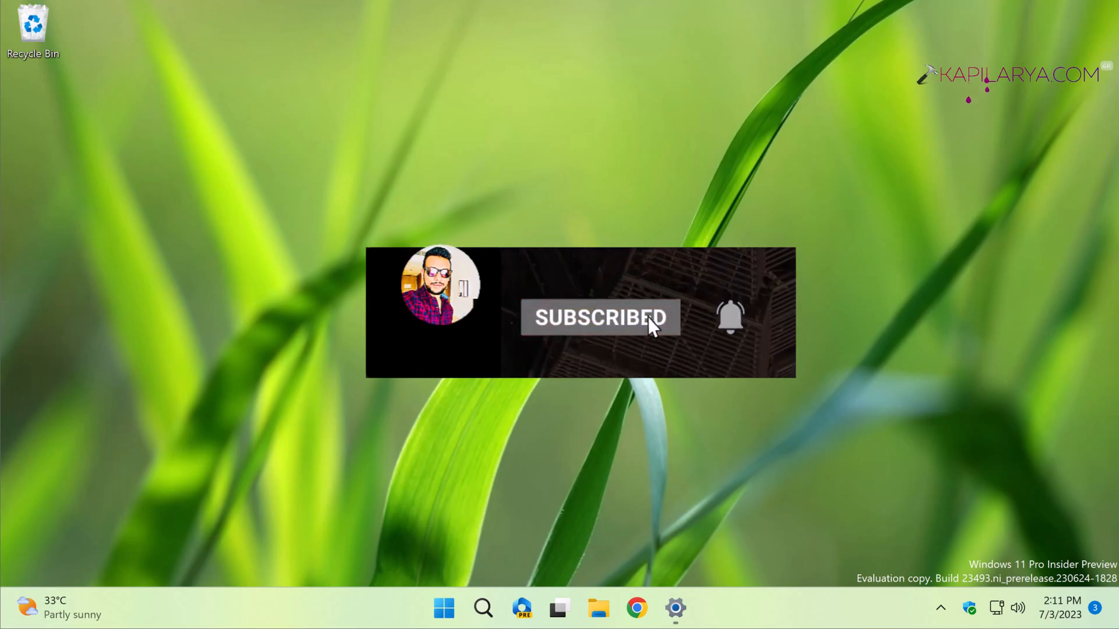
click(731, 318)
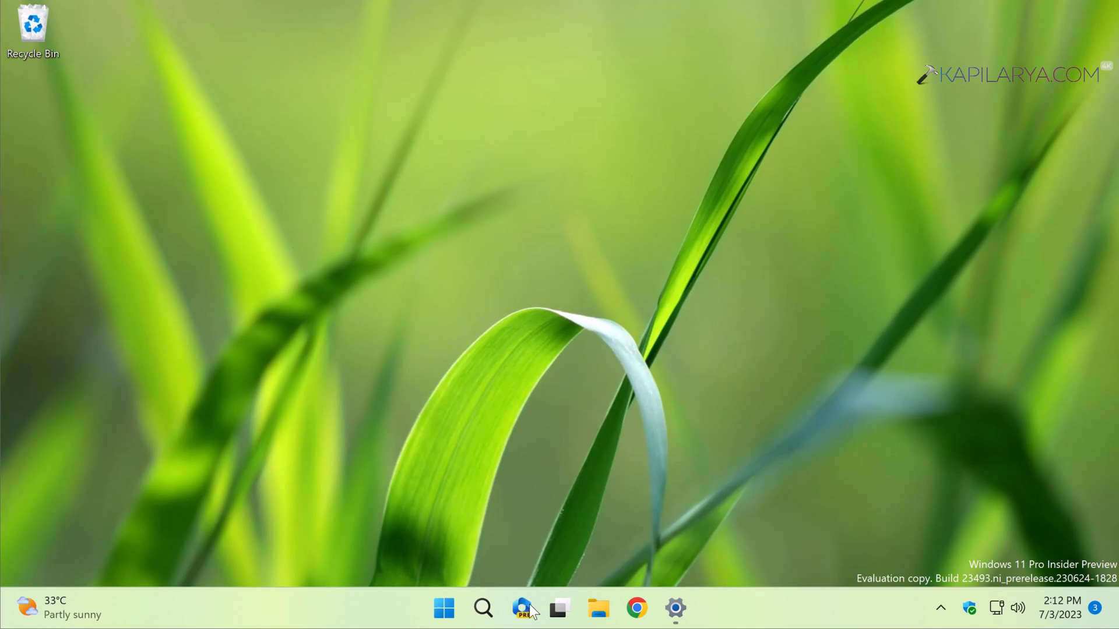
mouse_move(522, 608)
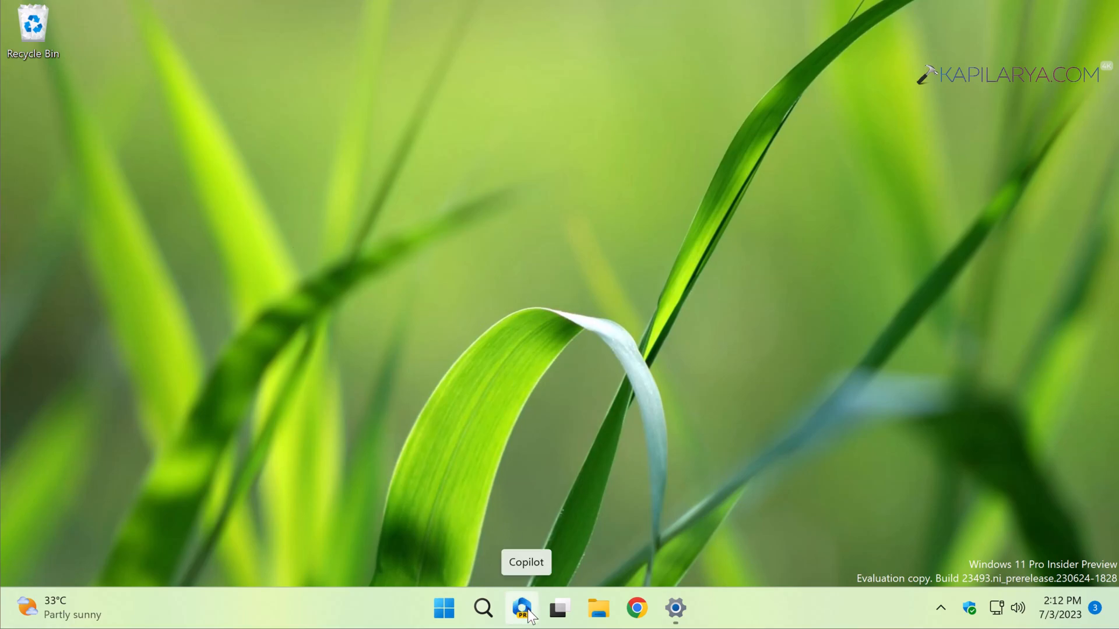
key(Win+c)
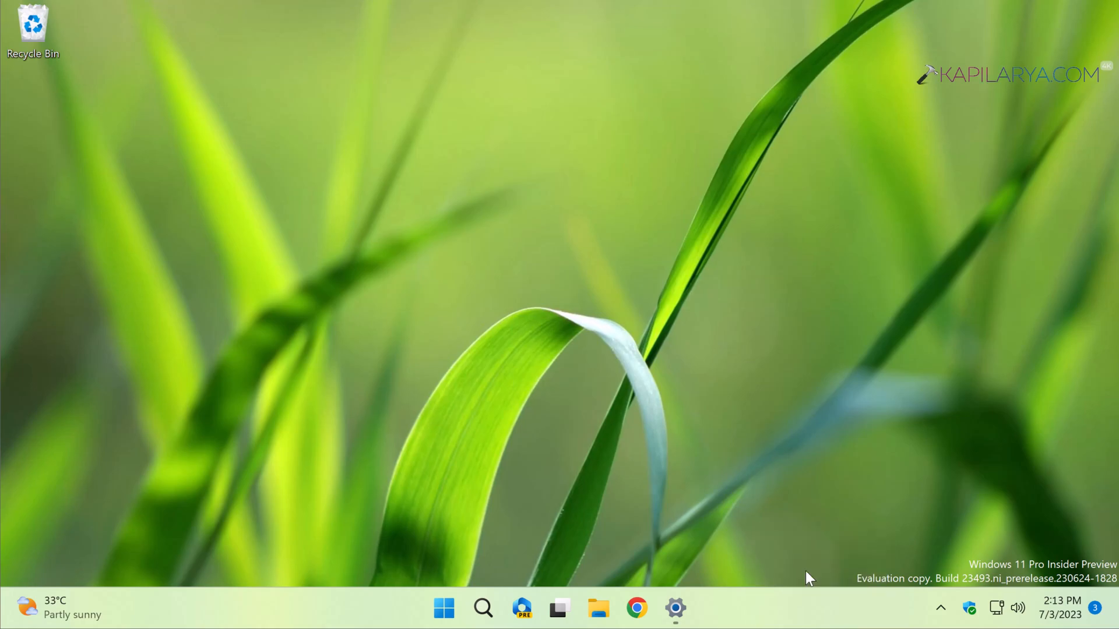
Step: In taskbar Settings, hide the Copilot button, show it again, then close Settings
click(673, 608)
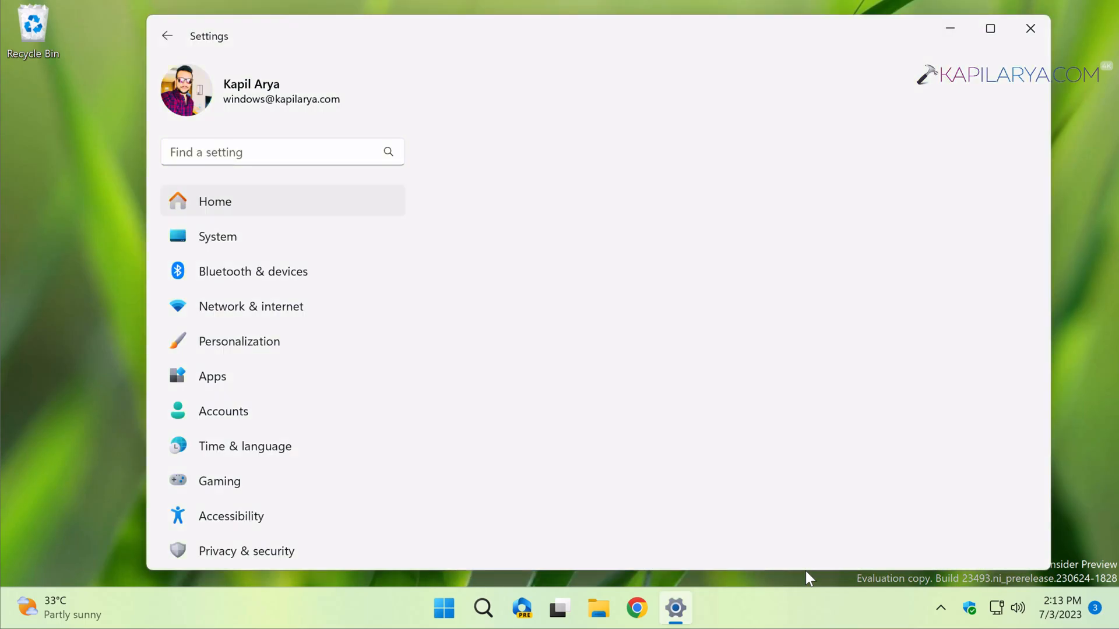
click(239, 341)
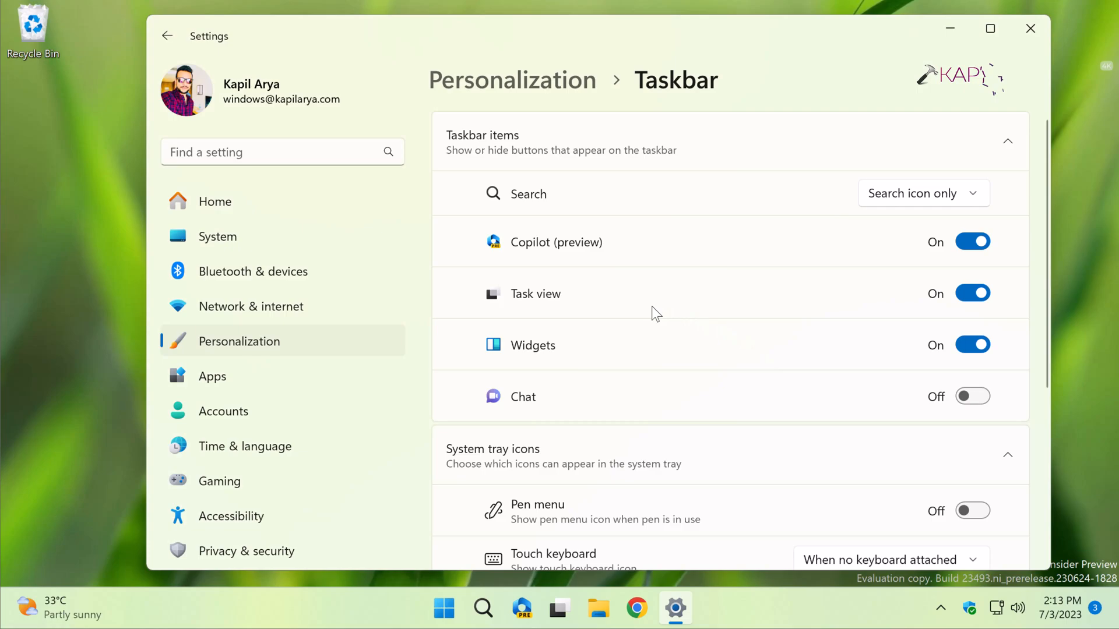
mouse_move(565, 254)
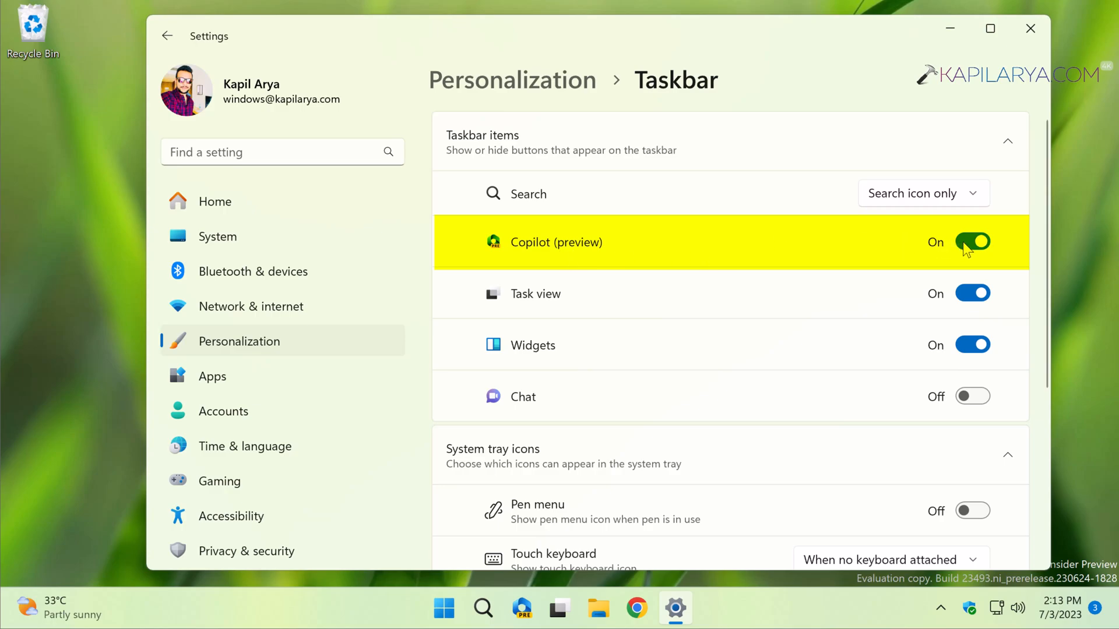
click(972, 242)
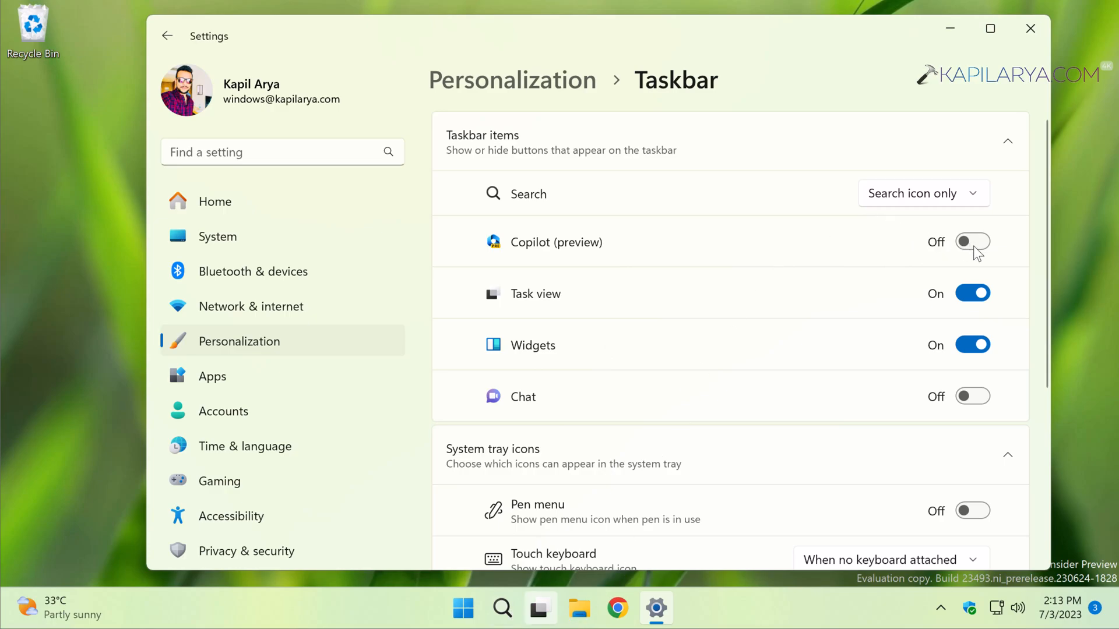
mouse_move(972, 246)
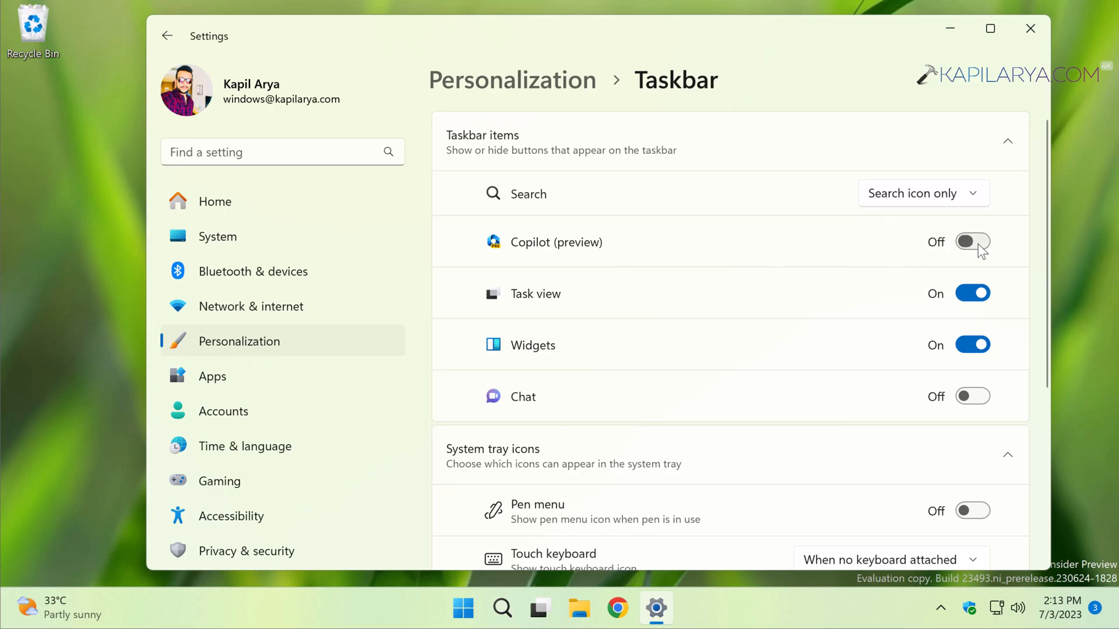
click(972, 241)
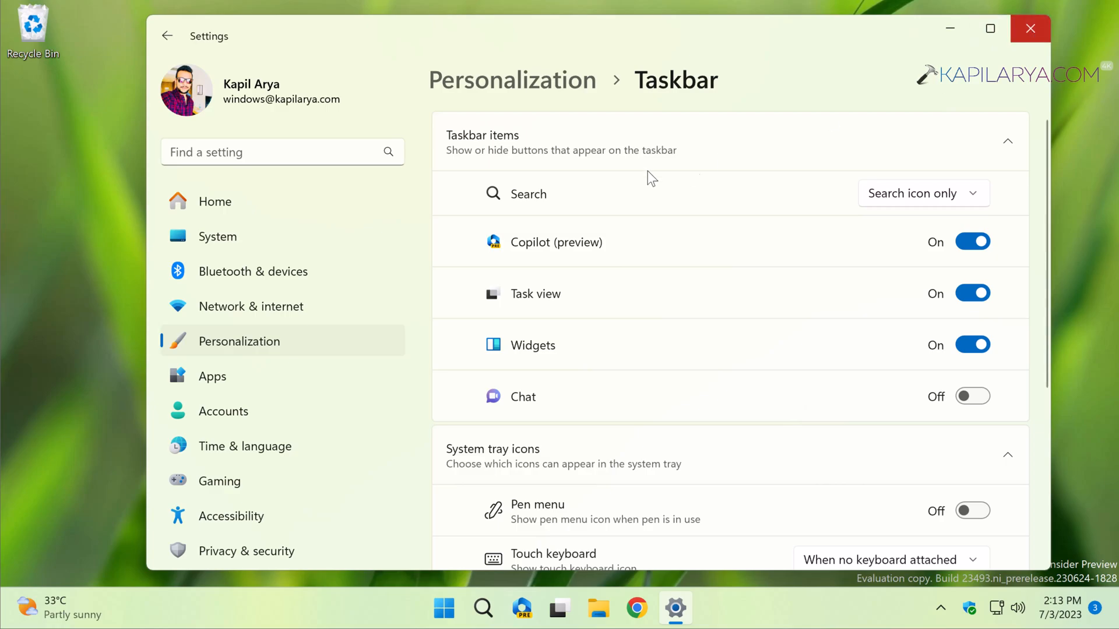
click(1030, 29)
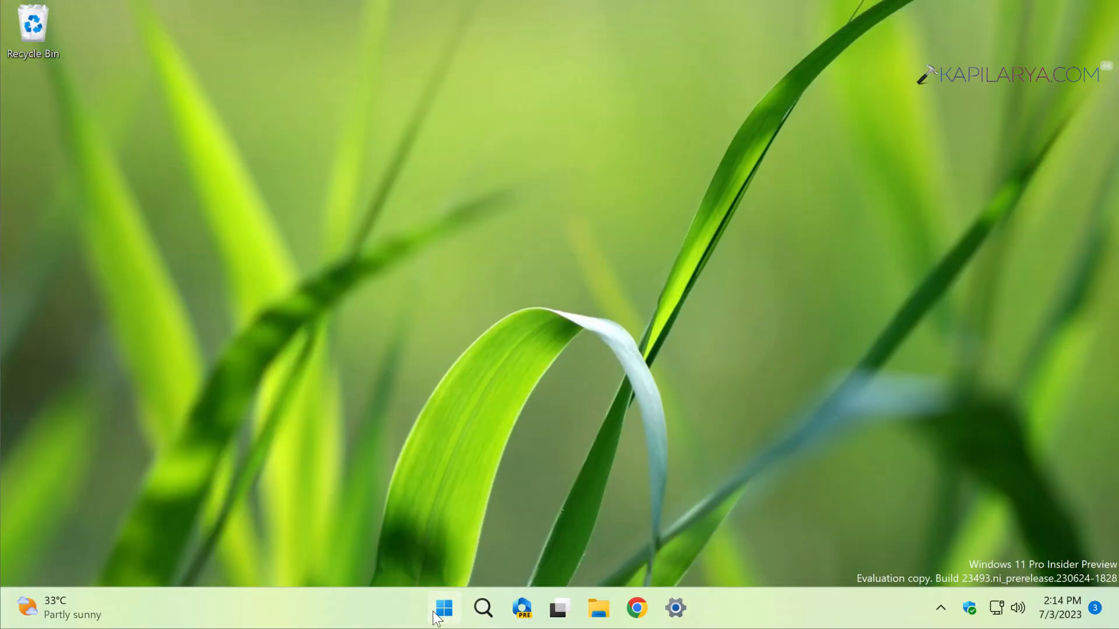
Step: Launch regedit from the Run dialog opened via Start's right-click menu
right_click(443, 608)
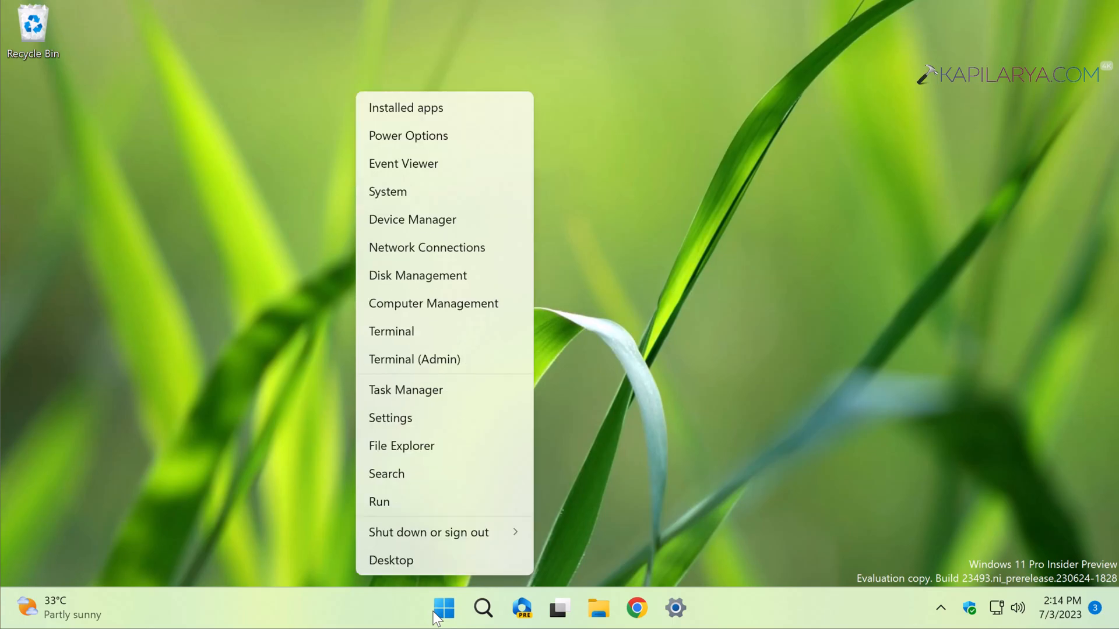
click(403, 502)
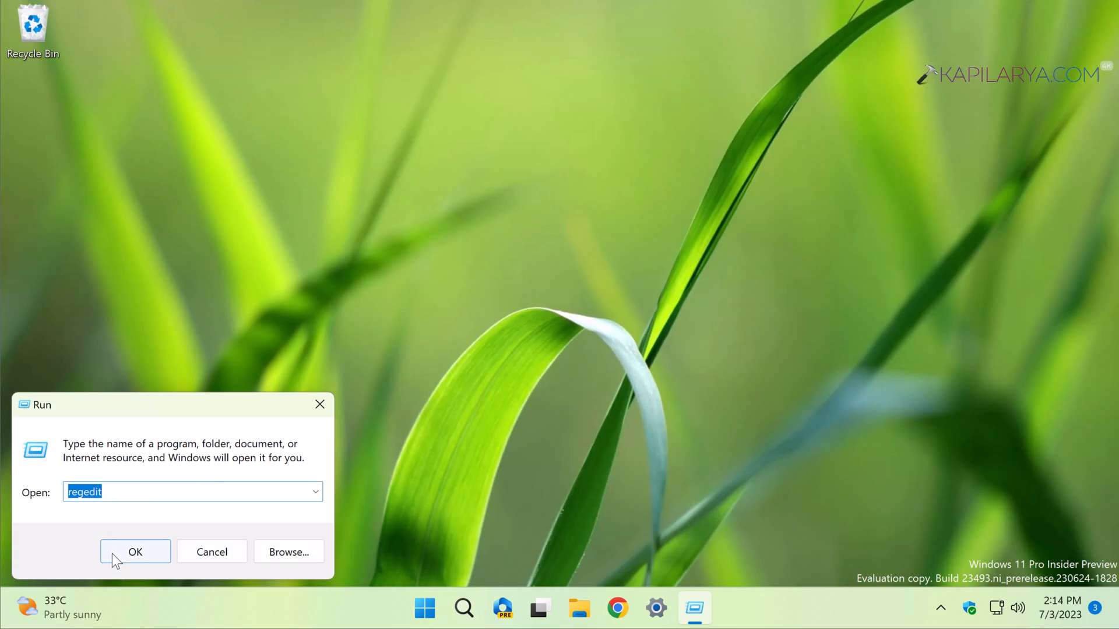
click(135, 552)
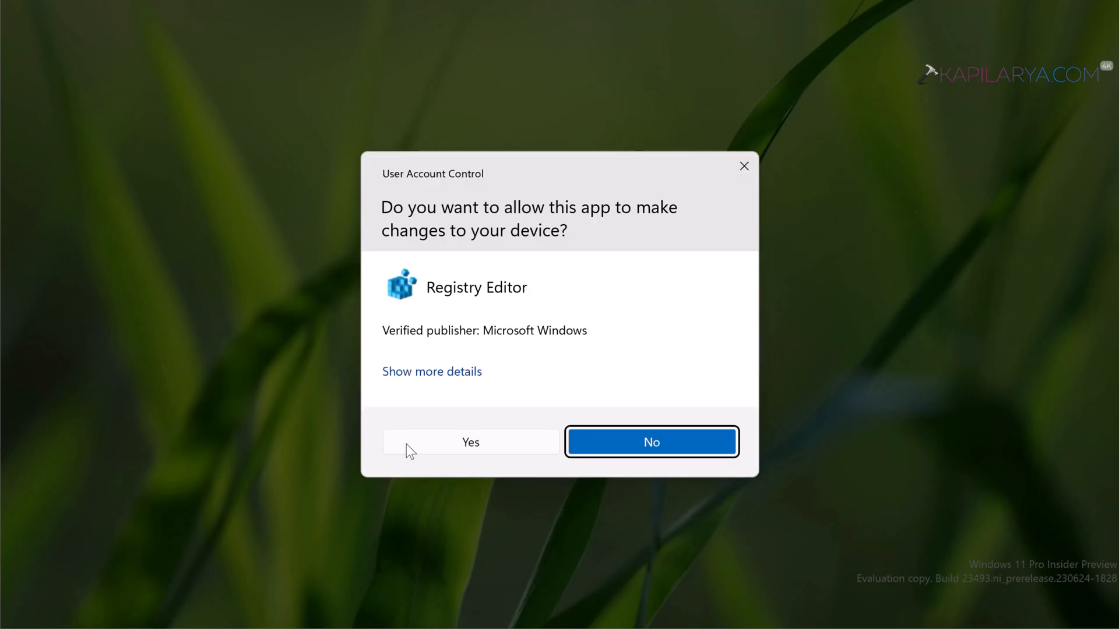
Step: Approve the UAC prompt and navigate to HKCU\Software\Microsoft\Windows\CurrentVersion\Explorer\Advanced
click(470, 442)
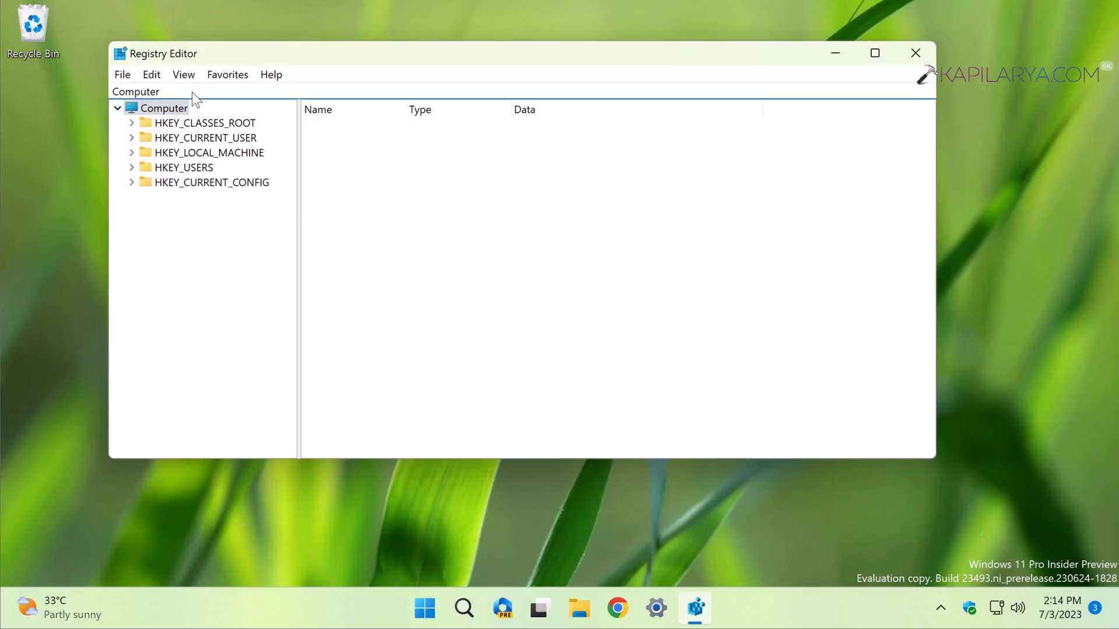
click(137, 92)
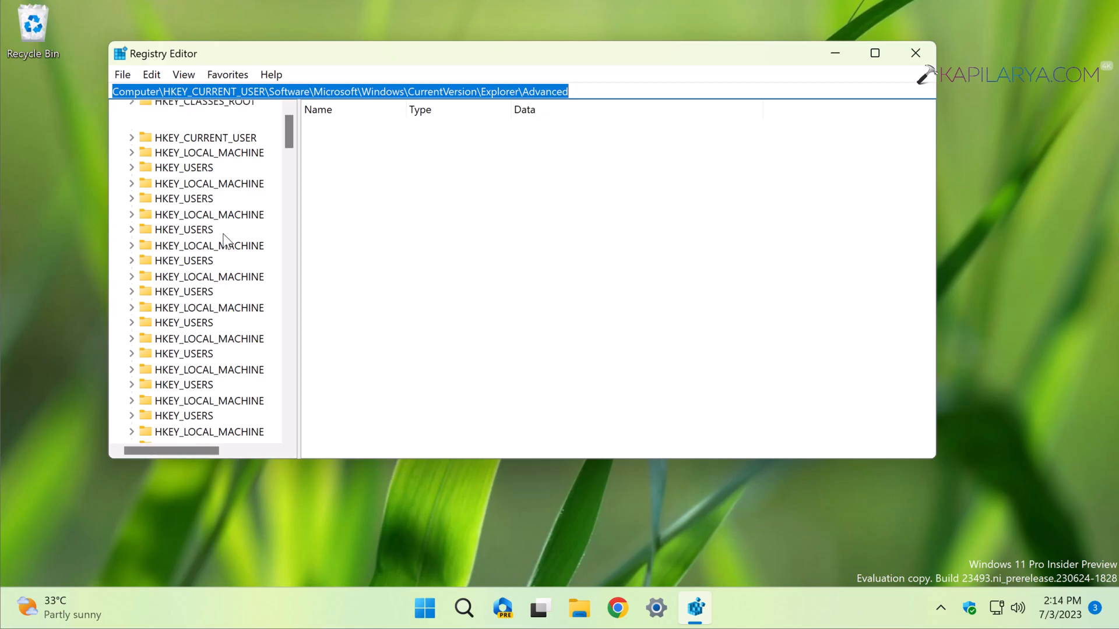
click(241, 434)
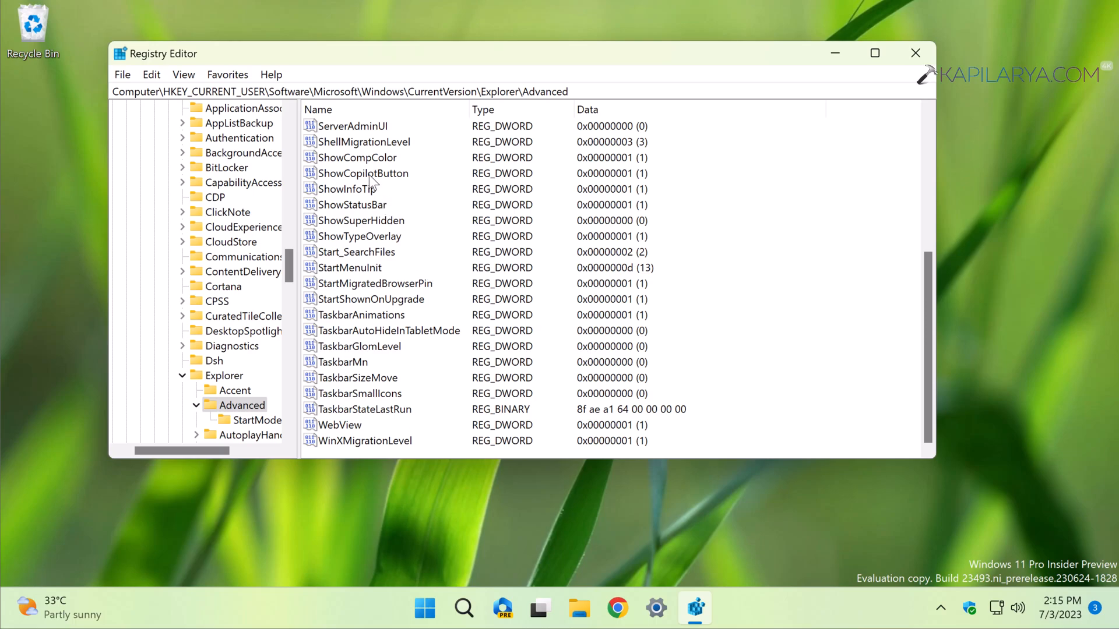
click(362, 172)
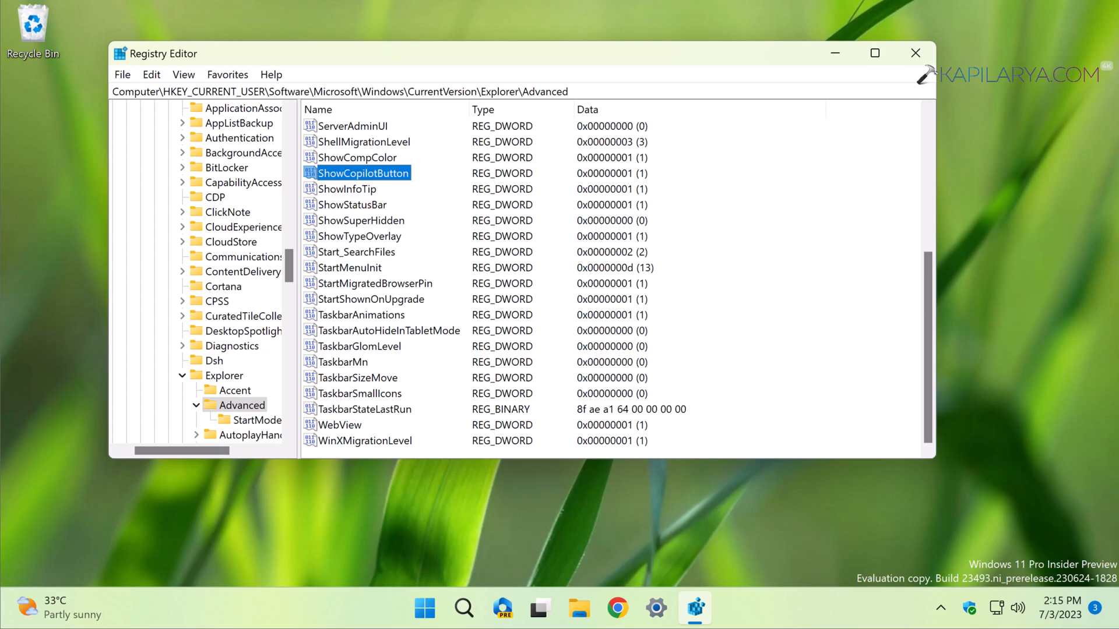
mouse_move(417, 176)
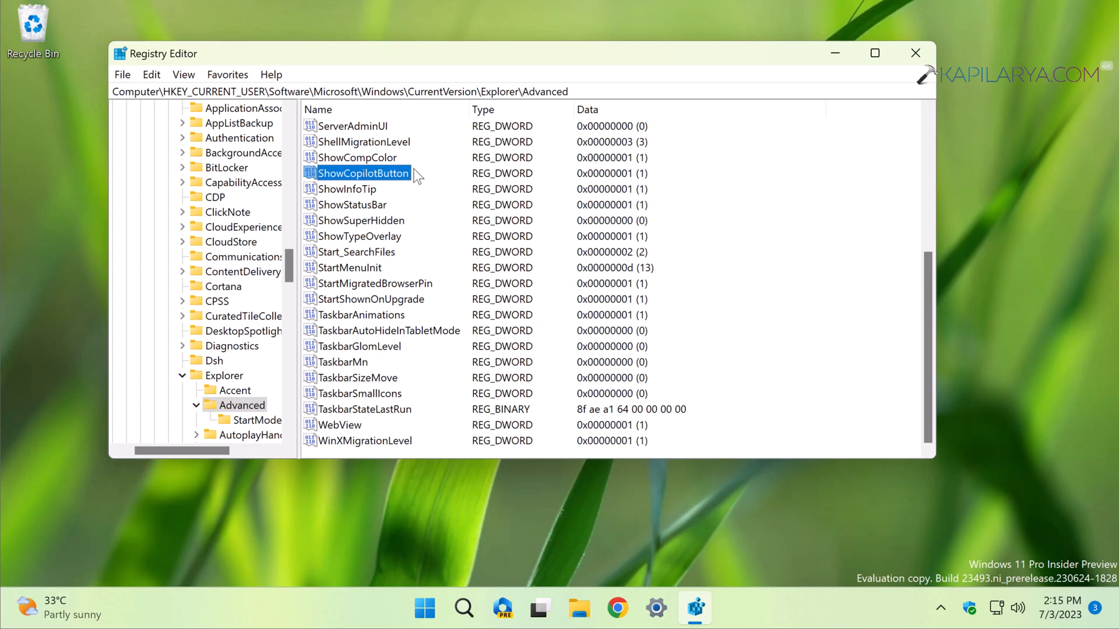
mouse_move(534, 191)
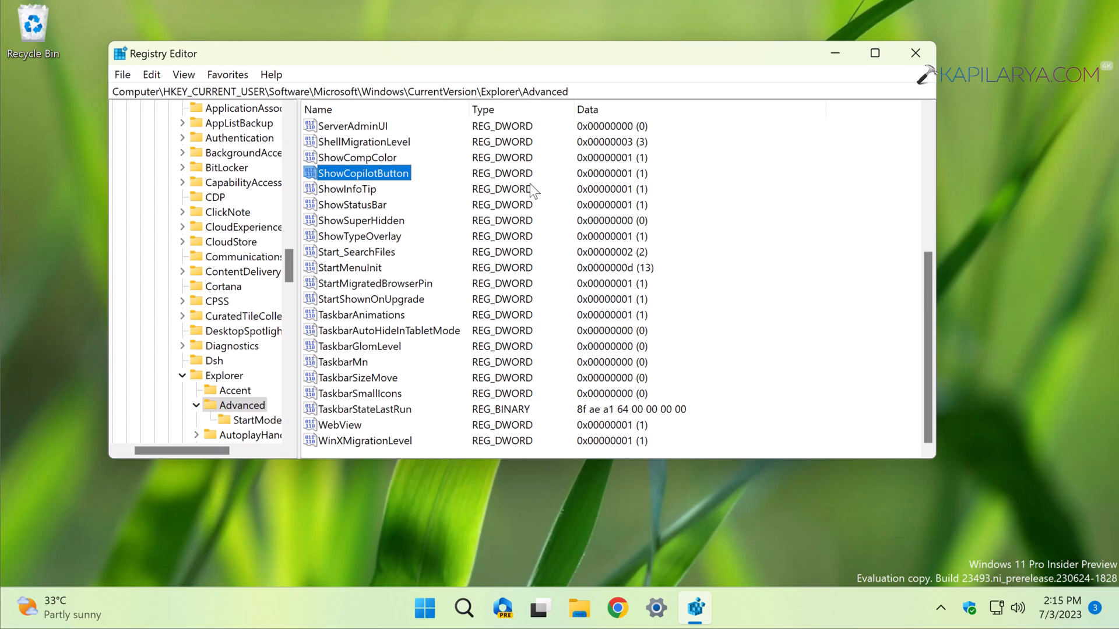
mouse_move(510, 590)
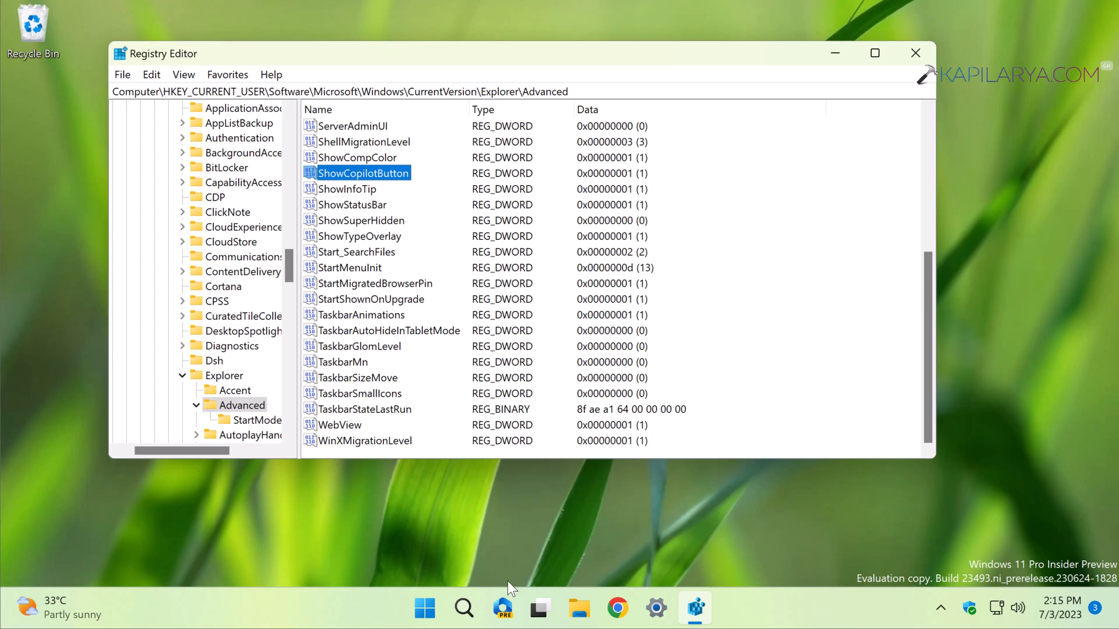
mouse_move(505, 612)
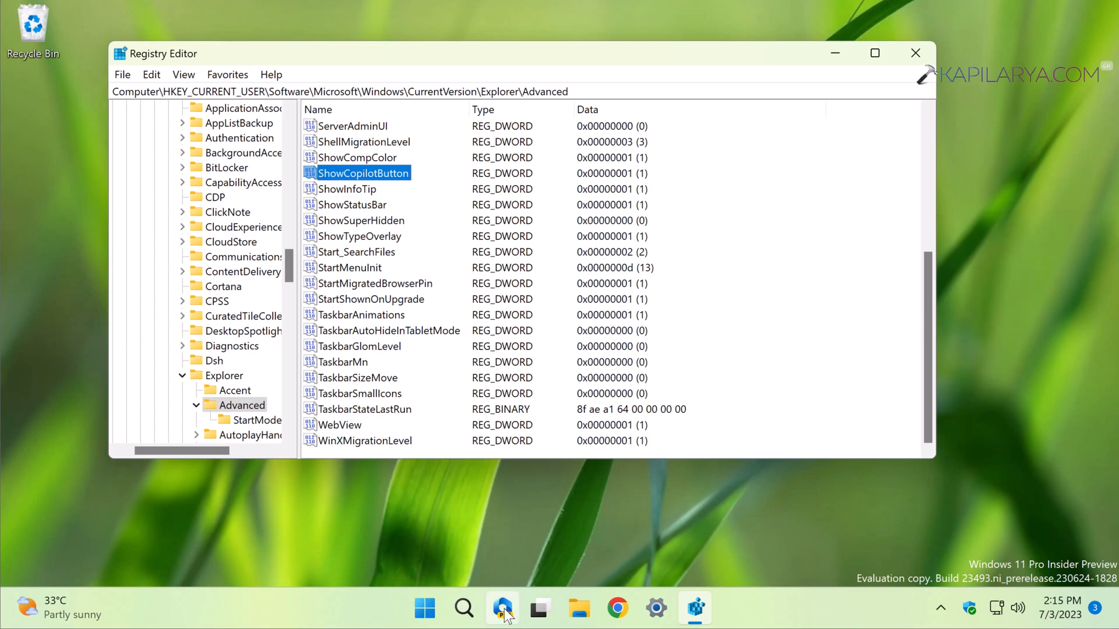
mouse_move(503, 607)
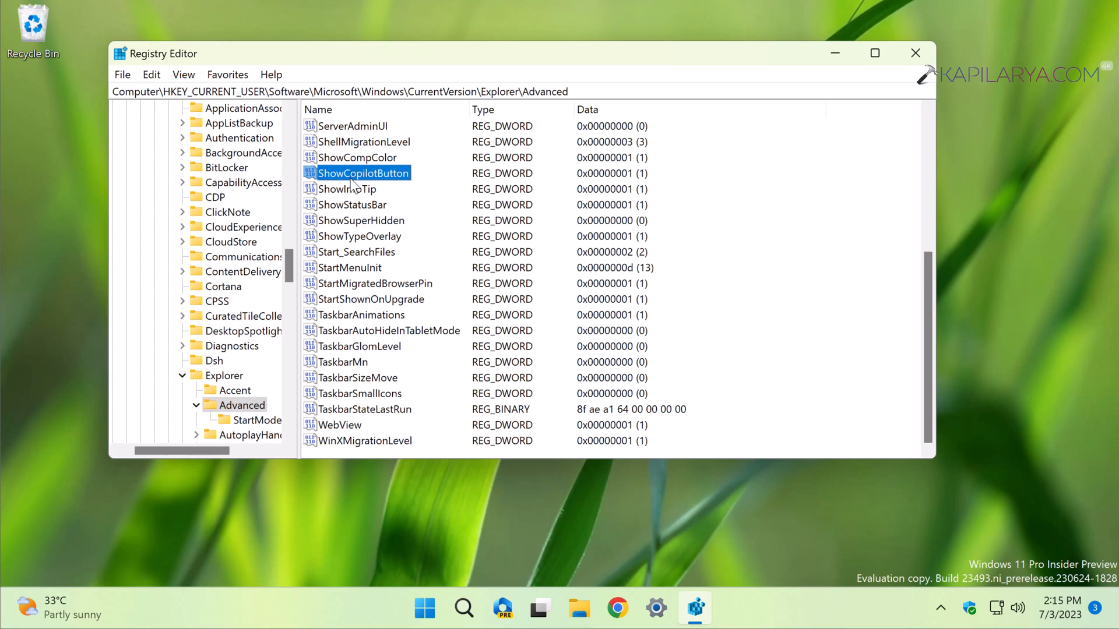
Step: Set ShowCopilotButton value data to 0 to hide Copilot
double_click(363, 172)
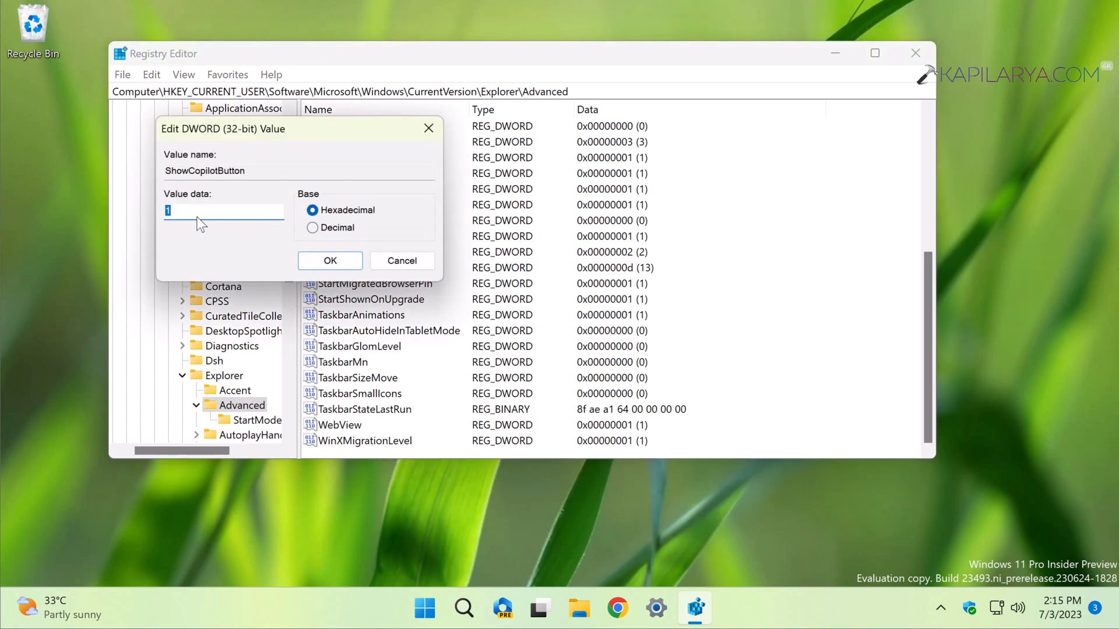
text(0)
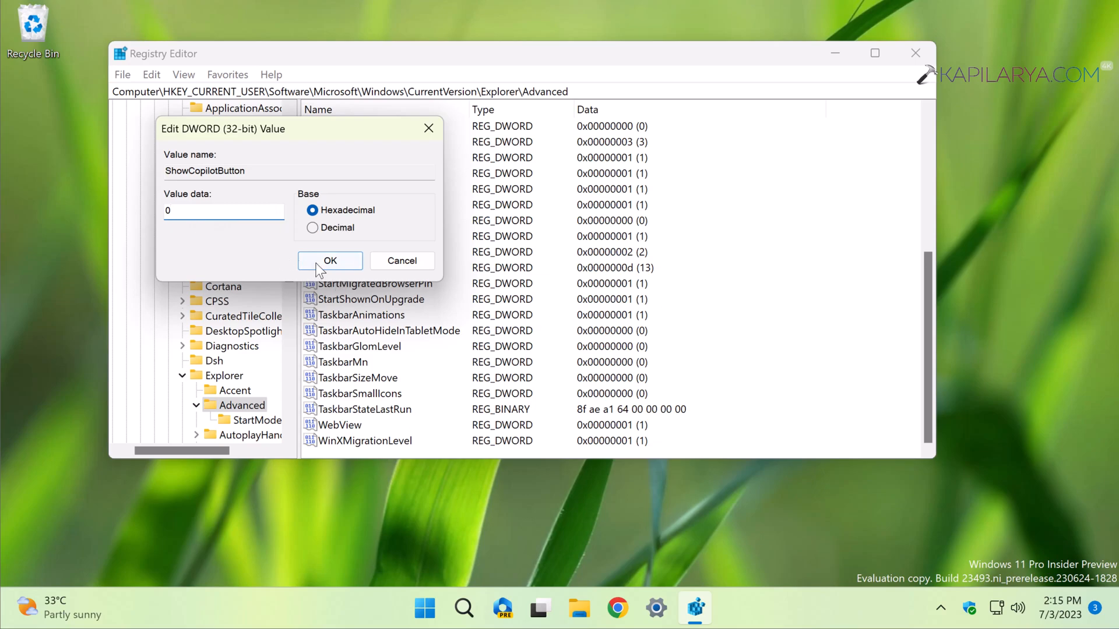
click(330, 261)
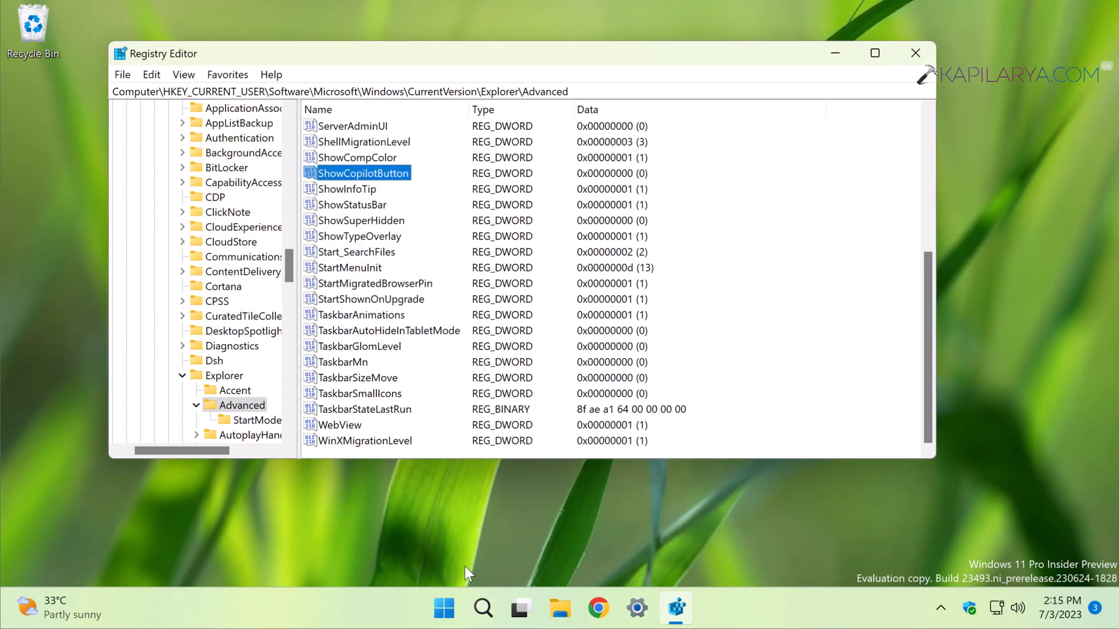
mouse_move(483, 608)
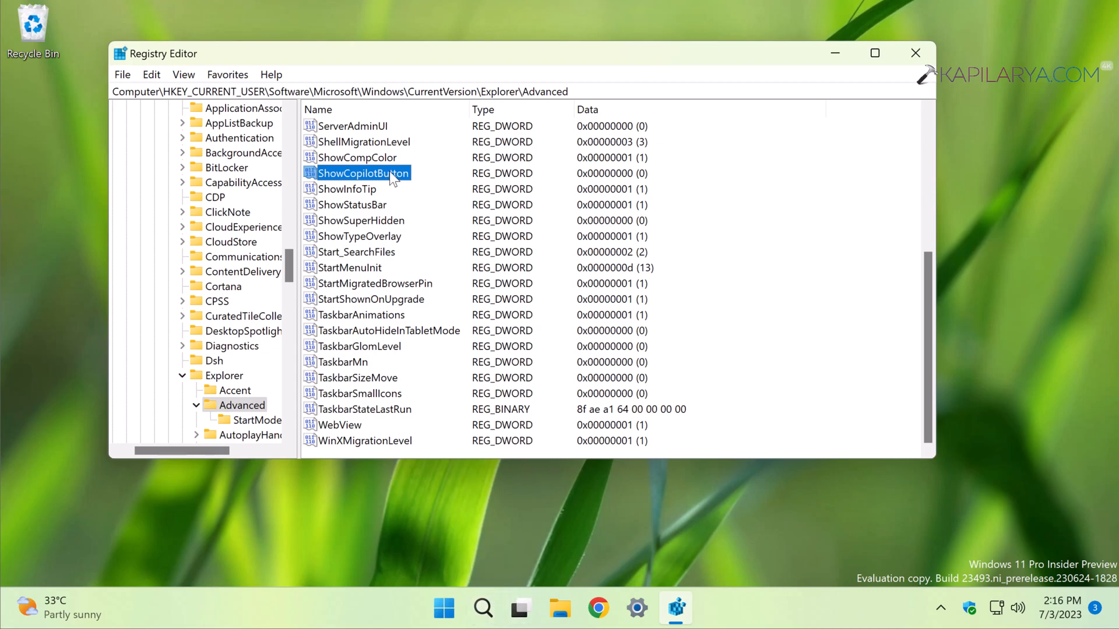
Step: Change ShowCopilotButton back to 1, then exit Registry Editor
double_click(362, 173)
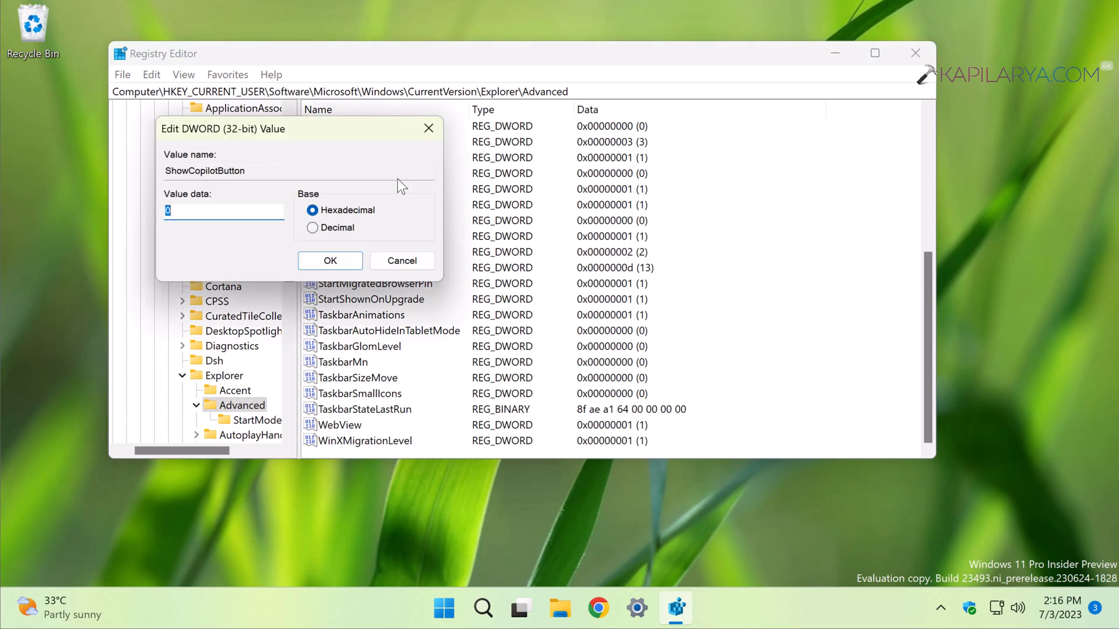
click(329, 261)
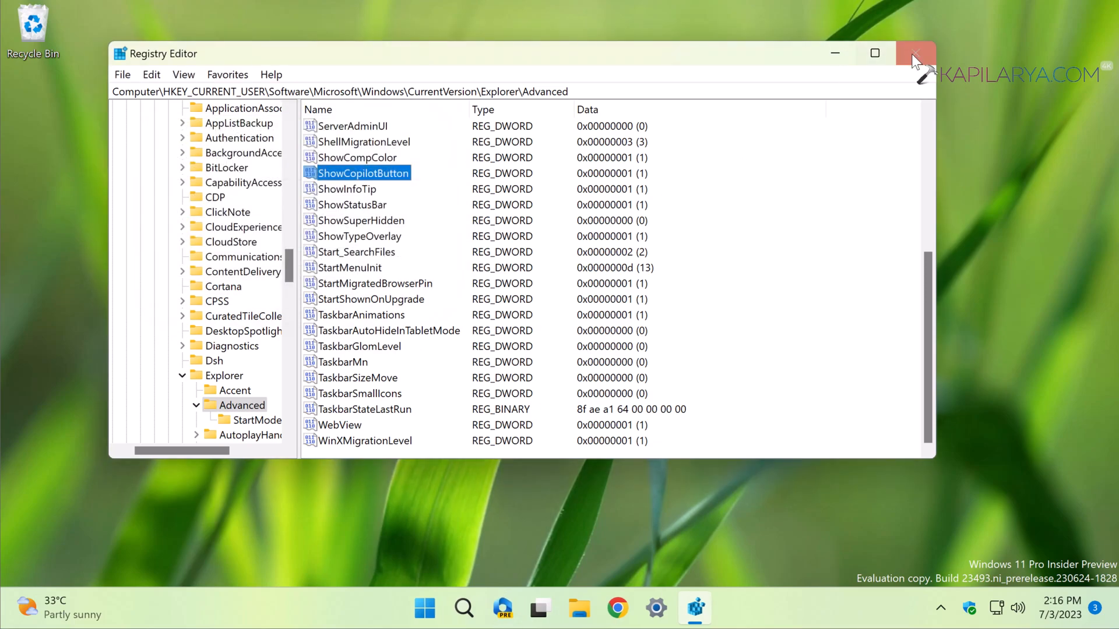
click(916, 54)
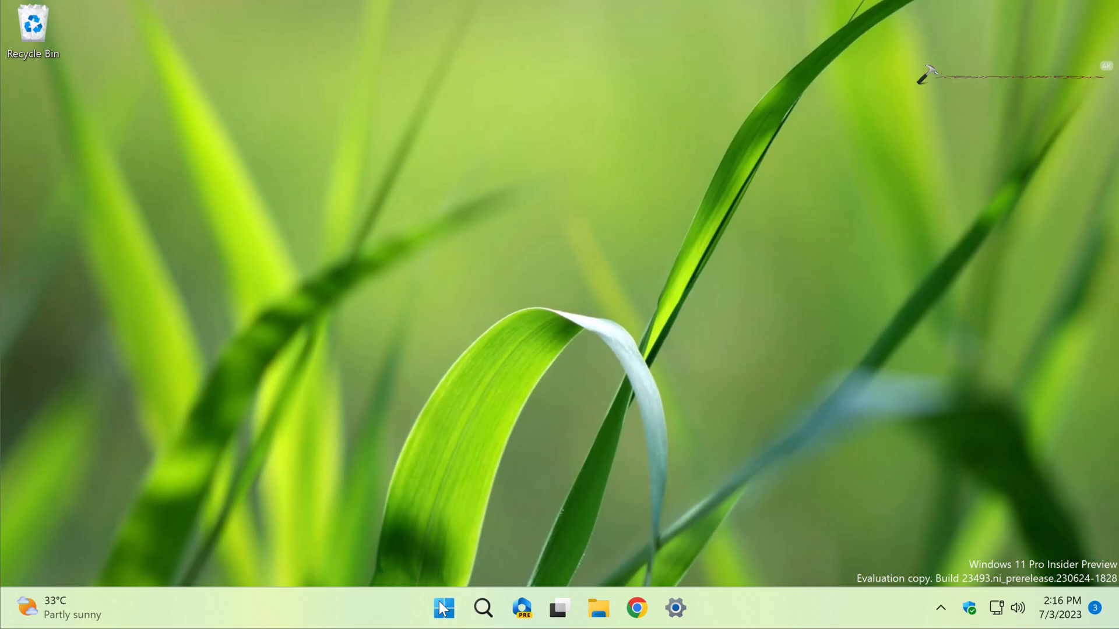
Step: Run gpedit.msc through the Run box from Start's right-click menu
right_click(443, 608)
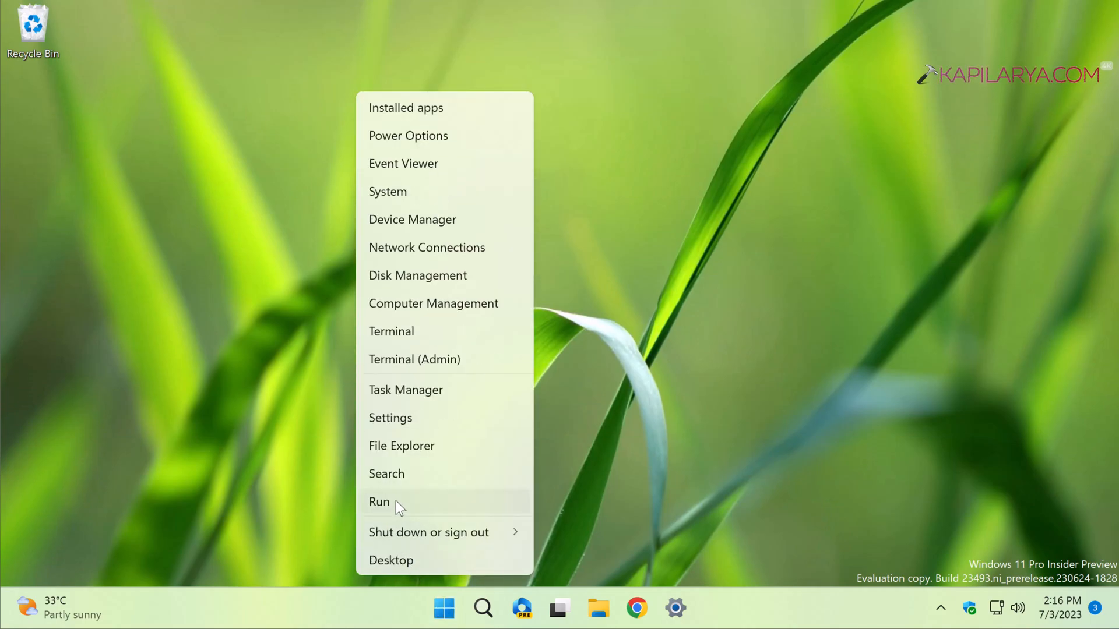
click(378, 502)
text(gped)
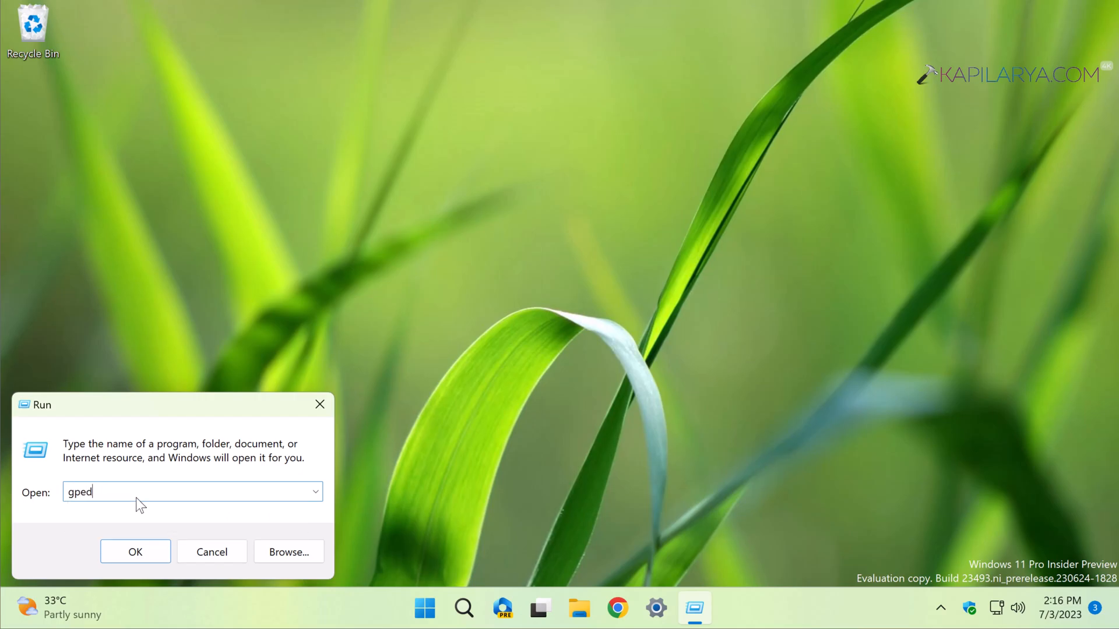
text(it.ms)
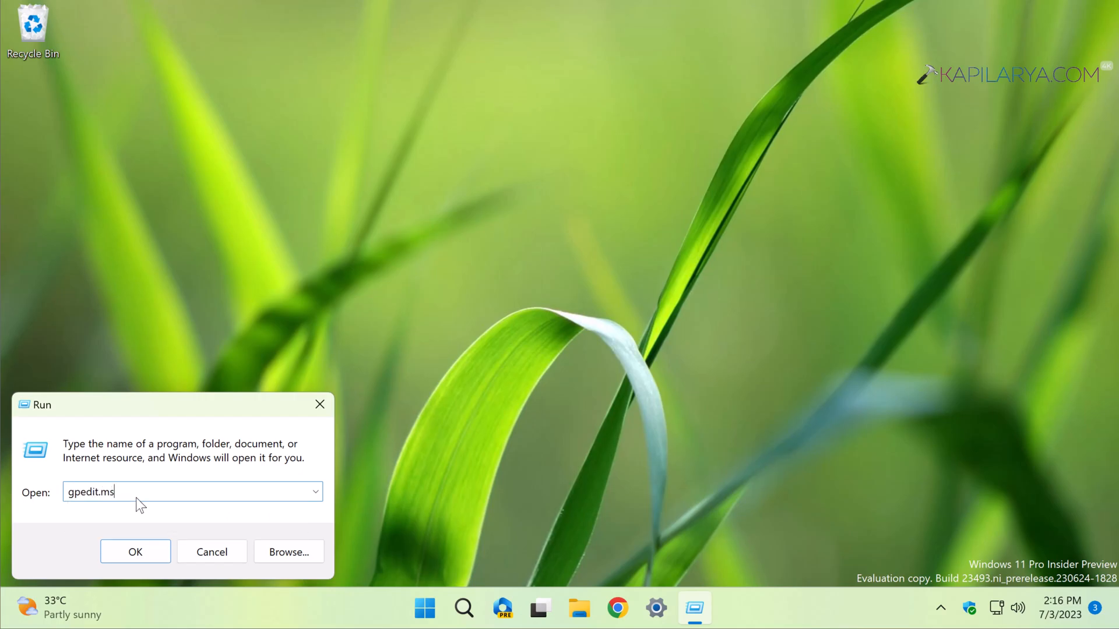
click(135, 552)
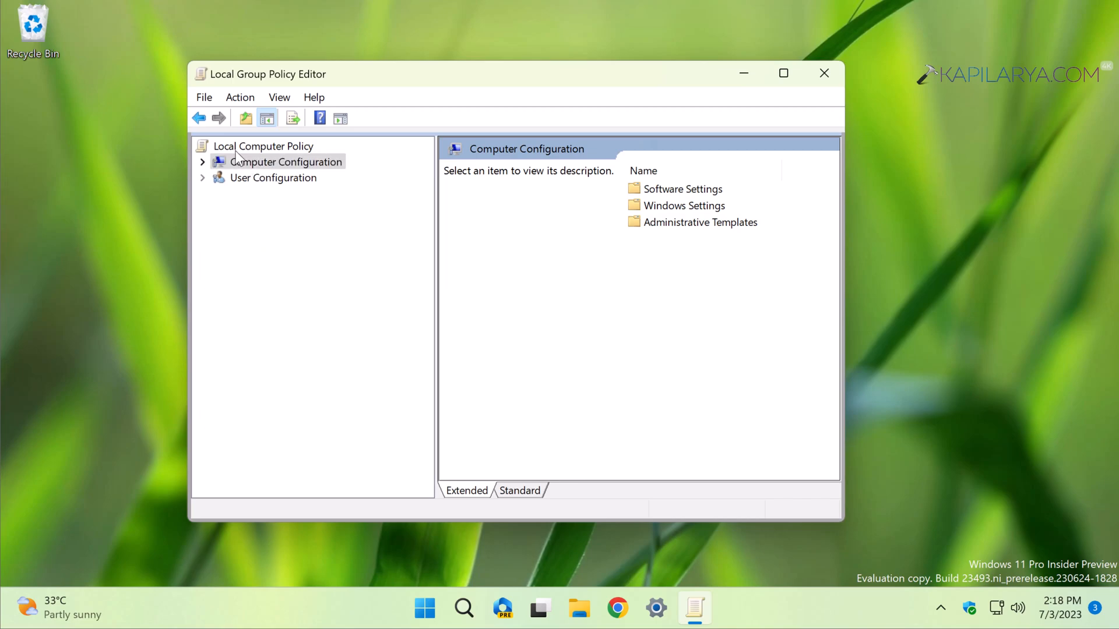
mouse_move(248, 127)
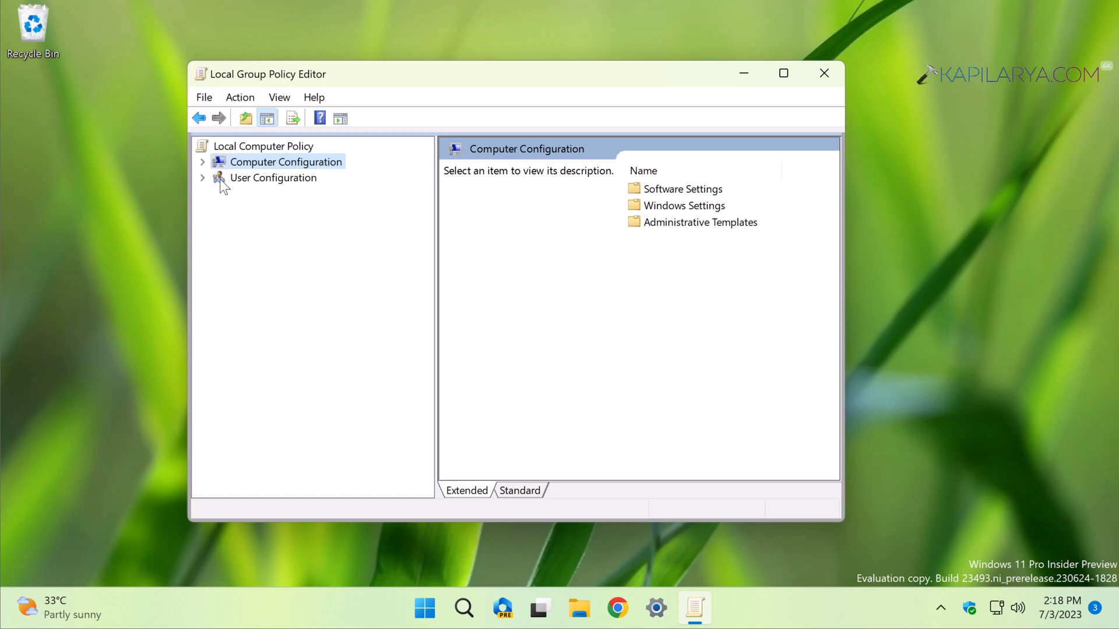
Step: Open Computer Configuration's Start Menu and Taskbar policies and select 'Hide the Copilot button'
click(273, 178)
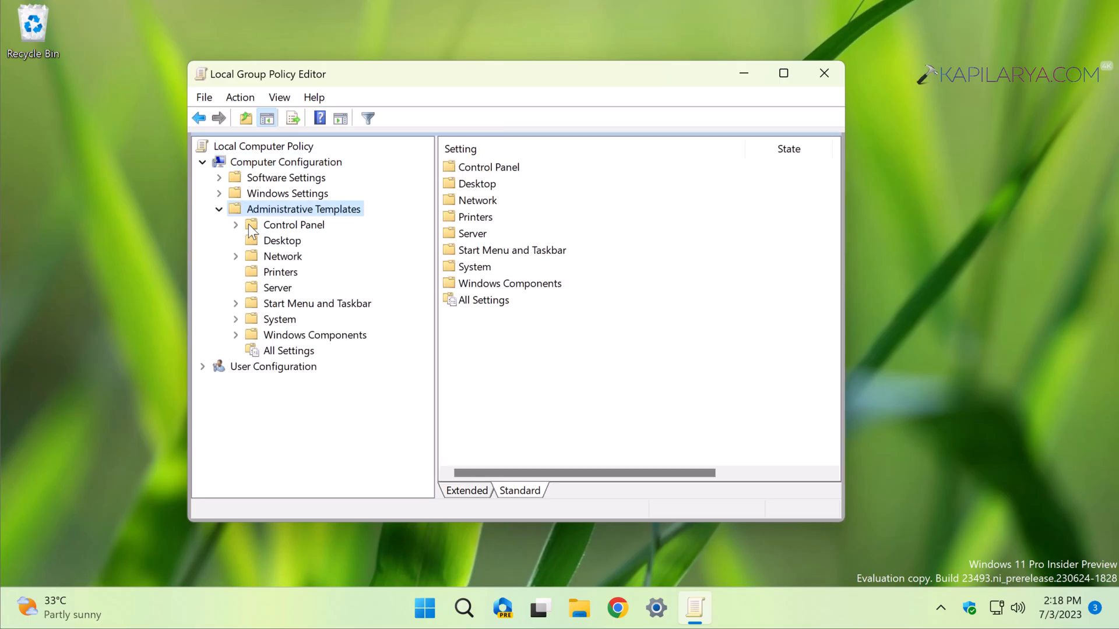
click(318, 304)
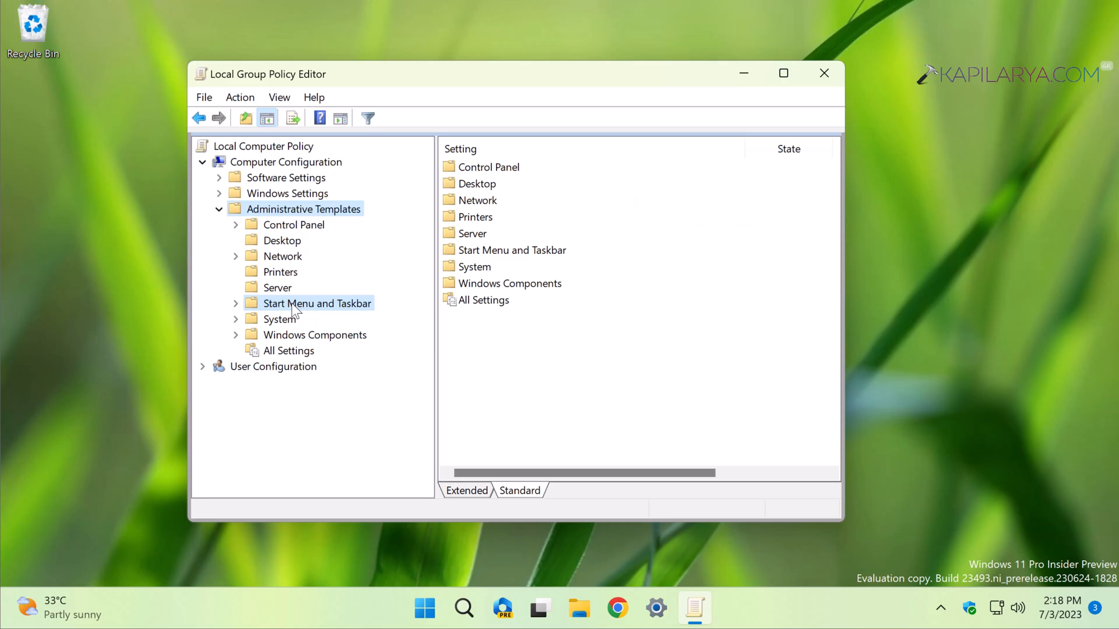
click(318, 303)
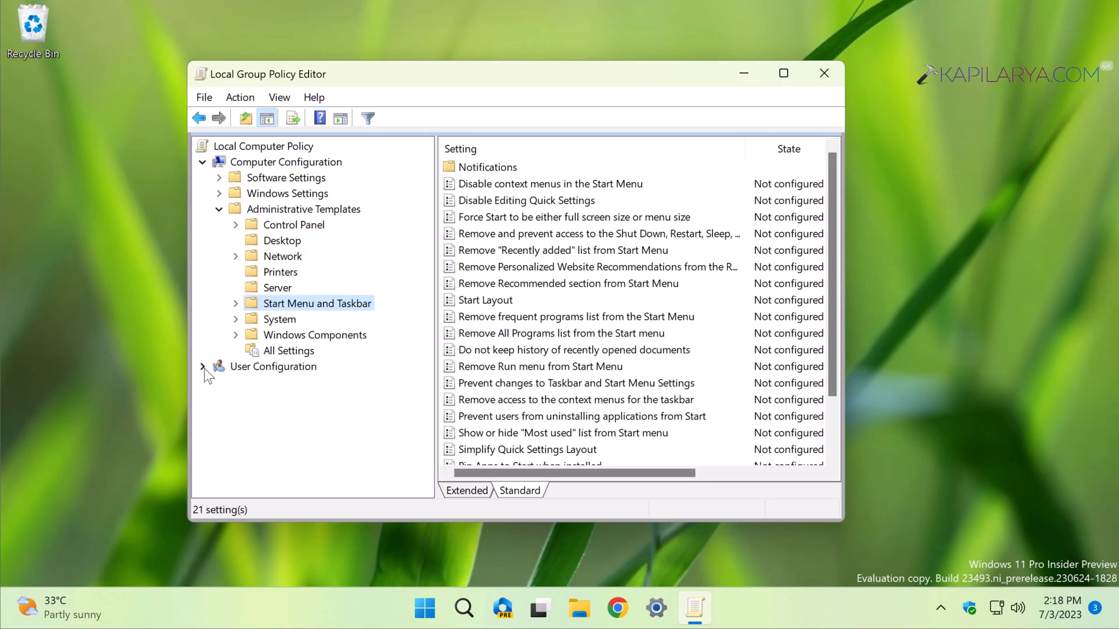
click(202, 366)
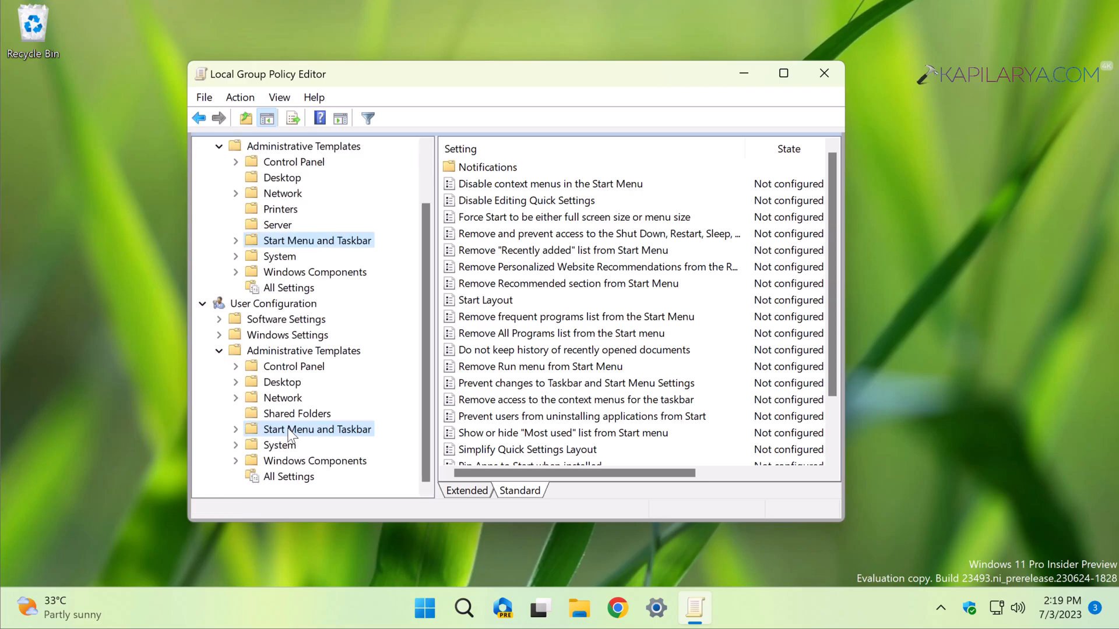
click(318, 429)
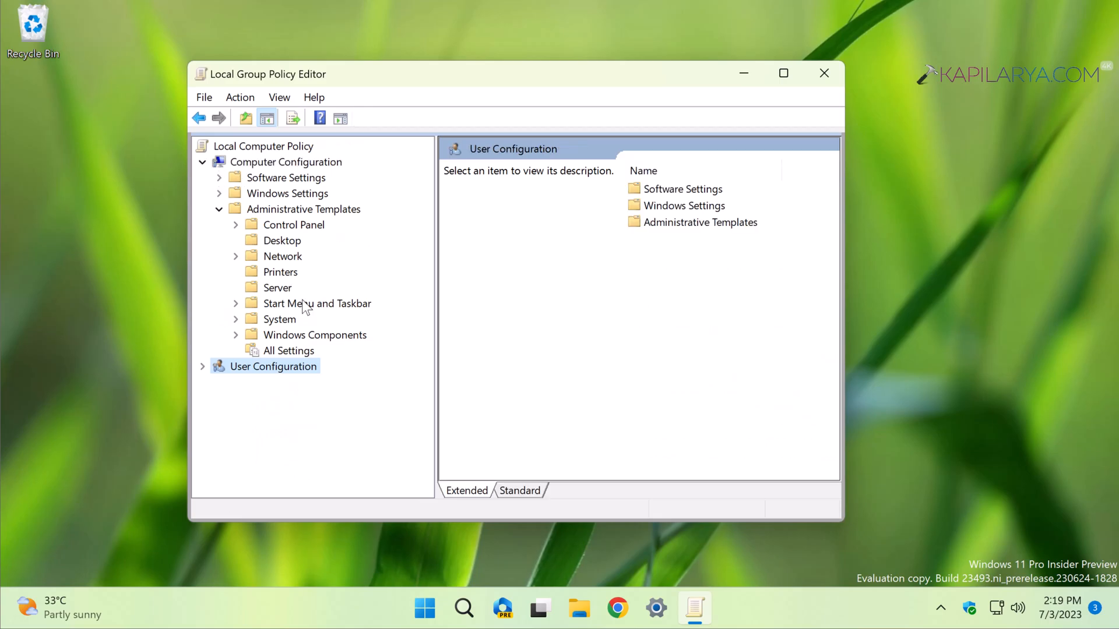
click(317, 303)
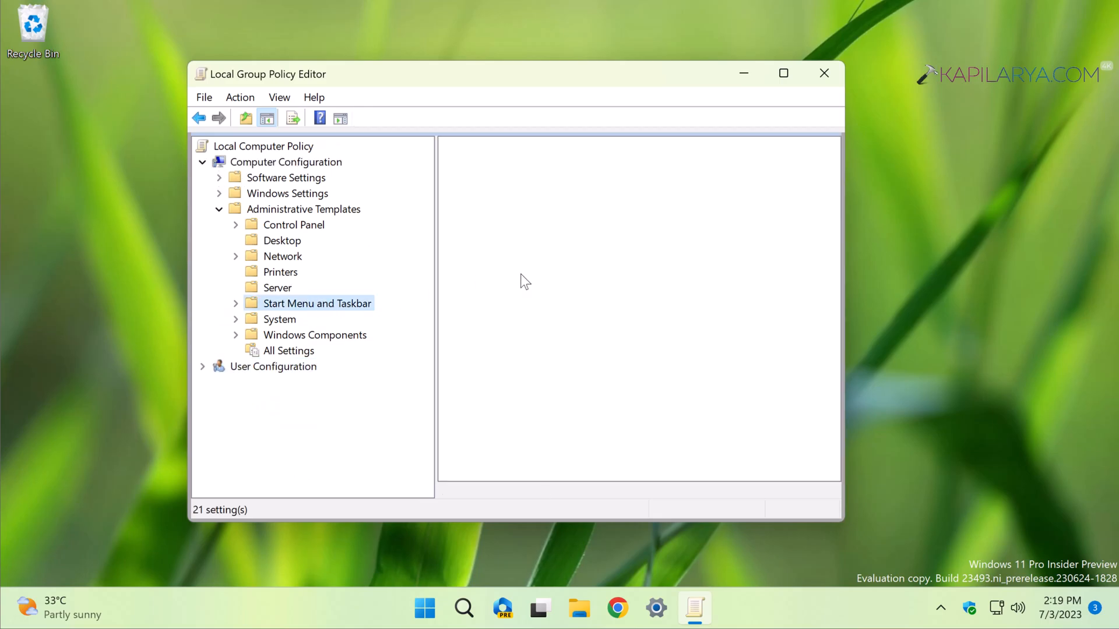
click(317, 303)
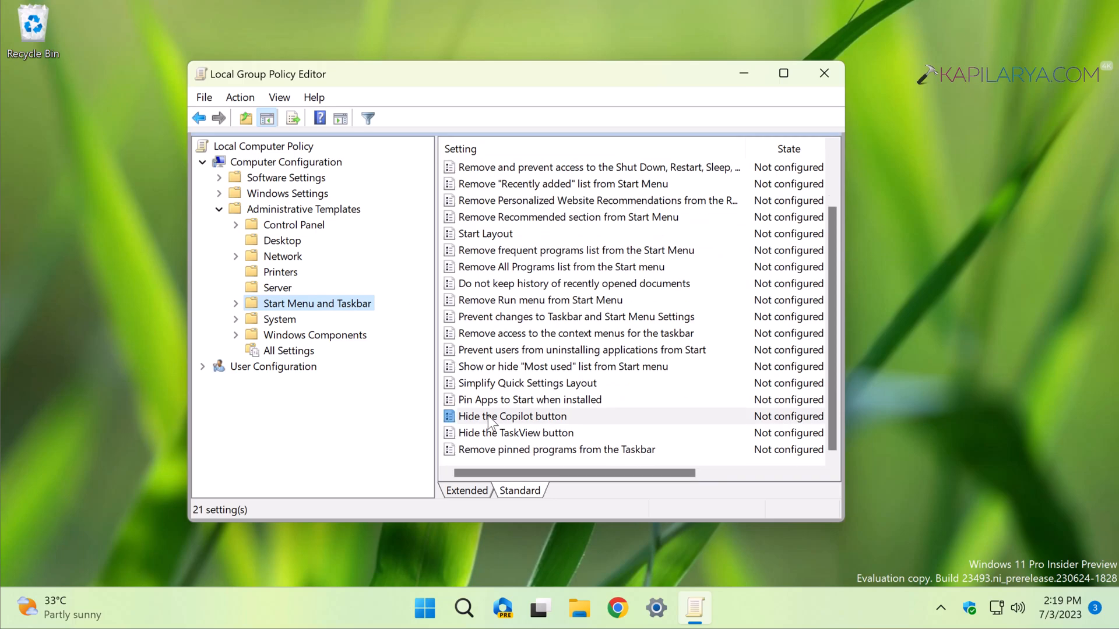
click(511, 417)
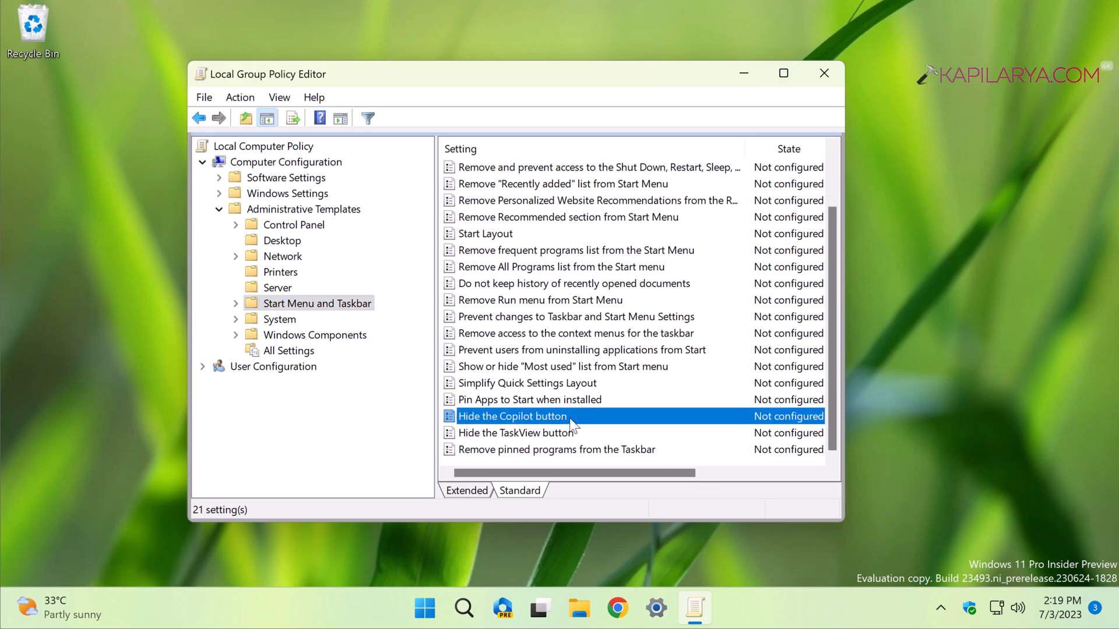
Step: Set the 'Hide the Copilot button' policy to Enabled and apply it
double_click(512, 416)
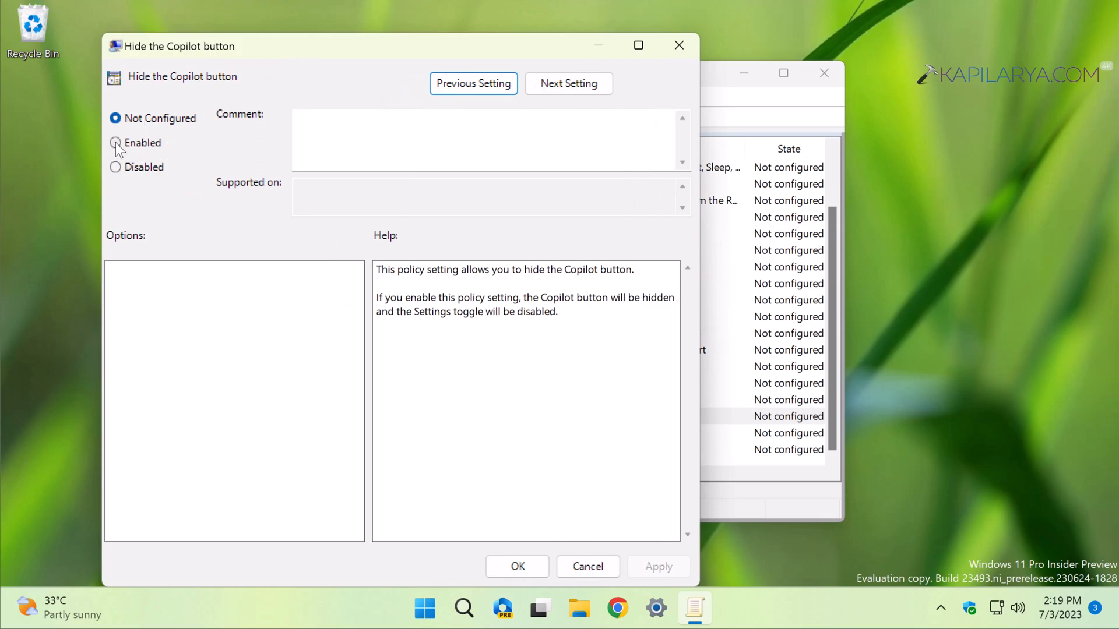
click(115, 142)
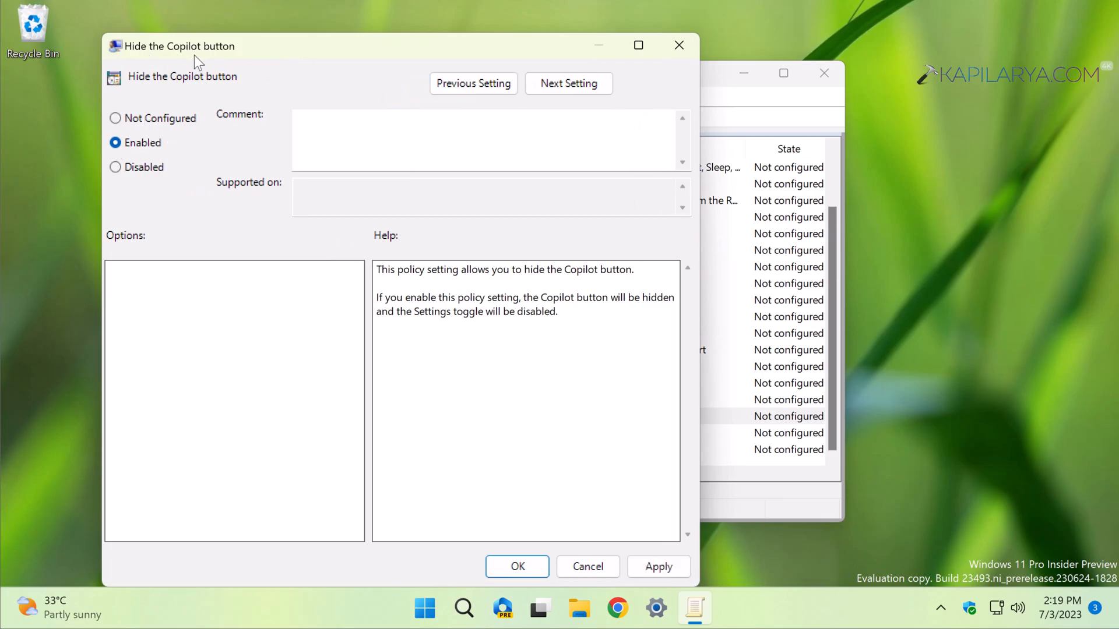
click(657, 567)
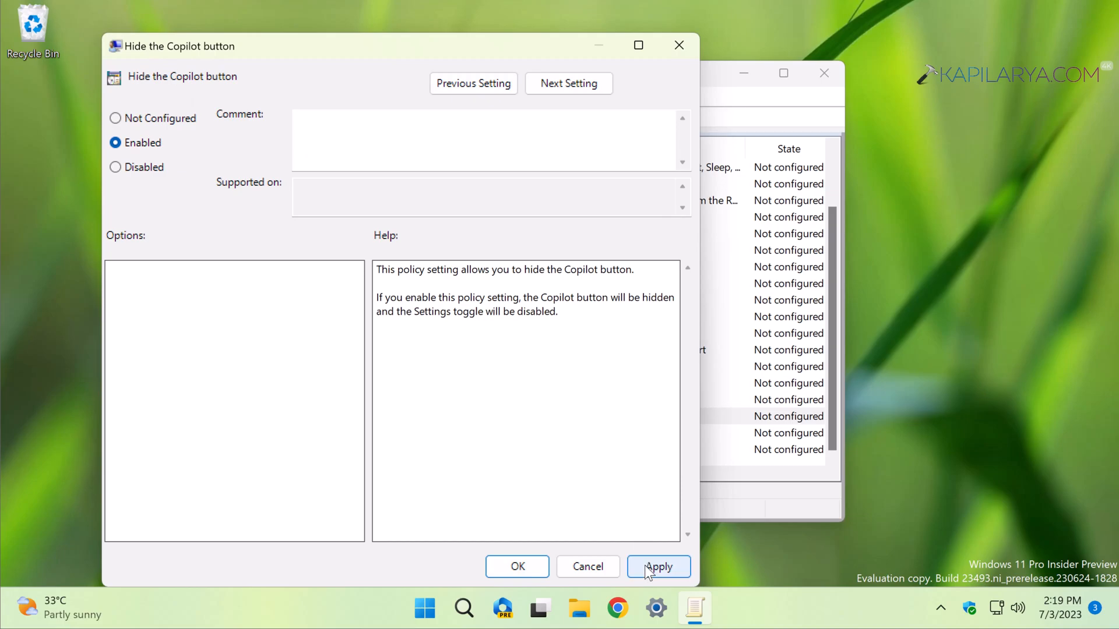
click(657, 566)
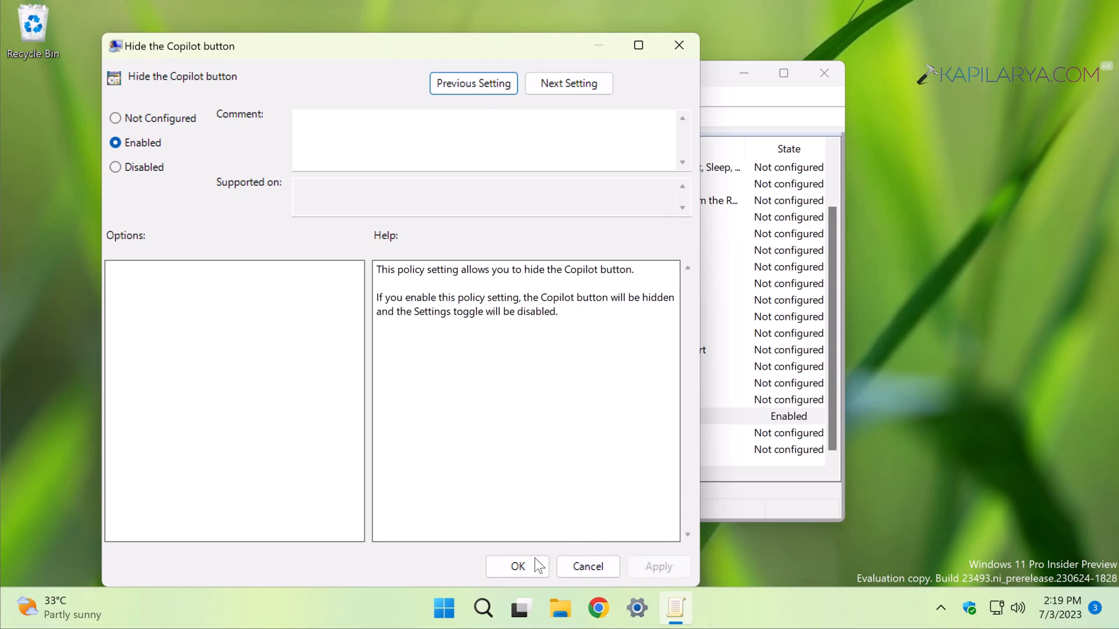
mouse_move(511, 615)
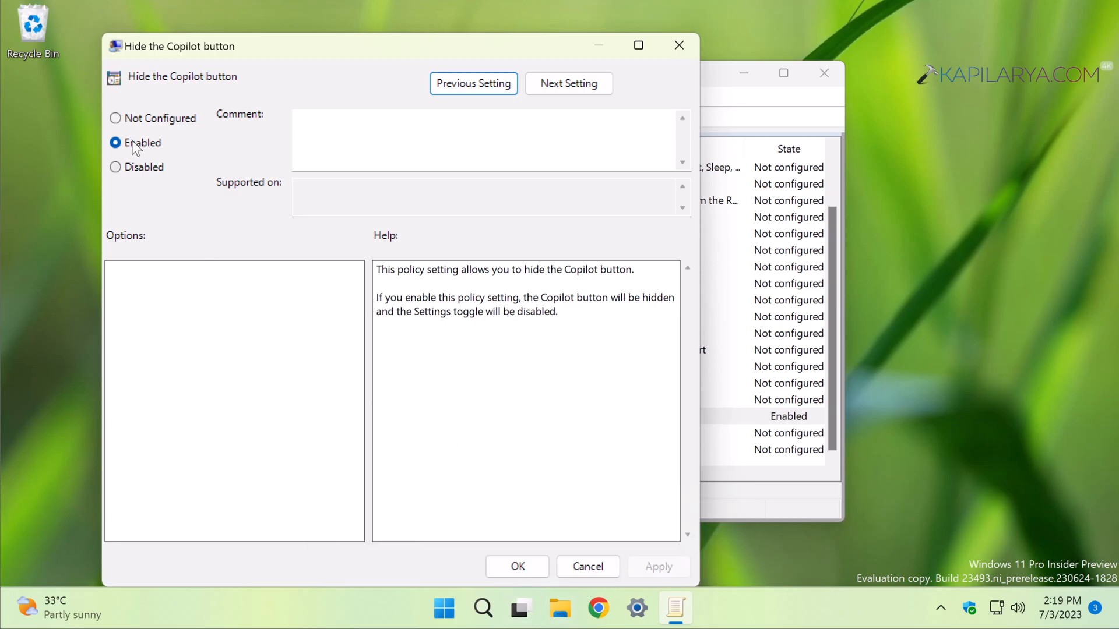
mouse_move(115, 119)
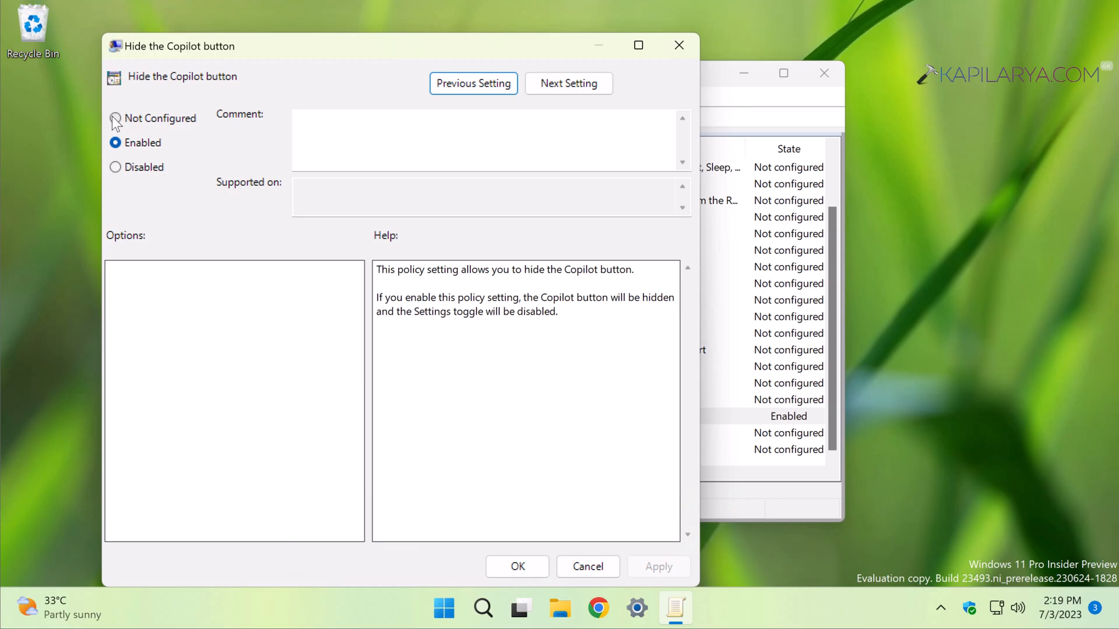
Step: Switch 'Hide the Copilot button' back to Not Configured and apply
click(115, 118)
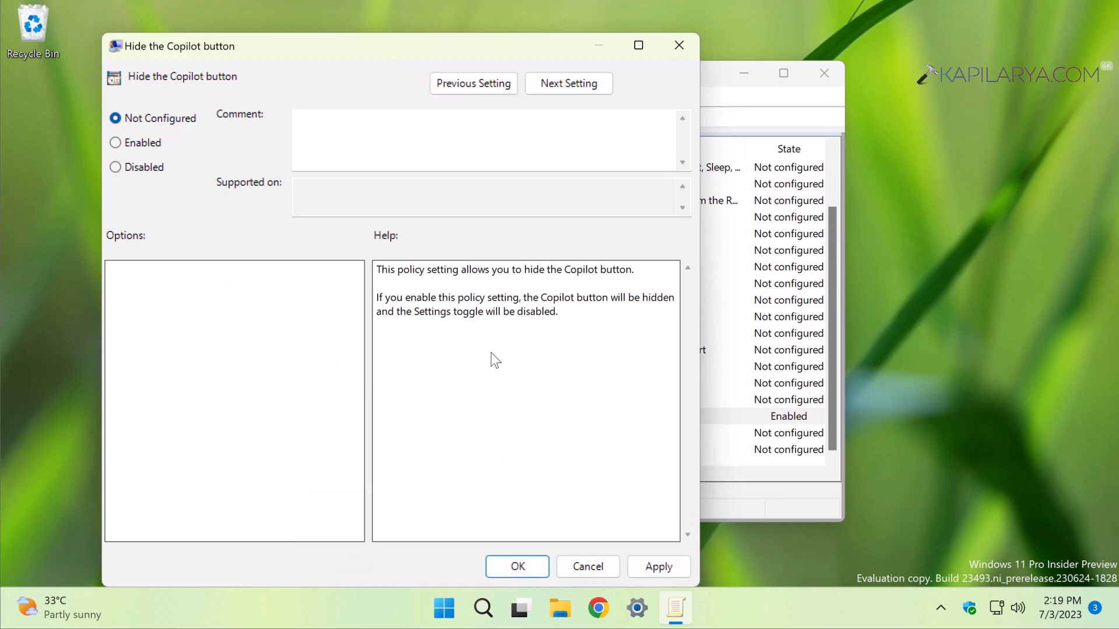
click(657, 566)
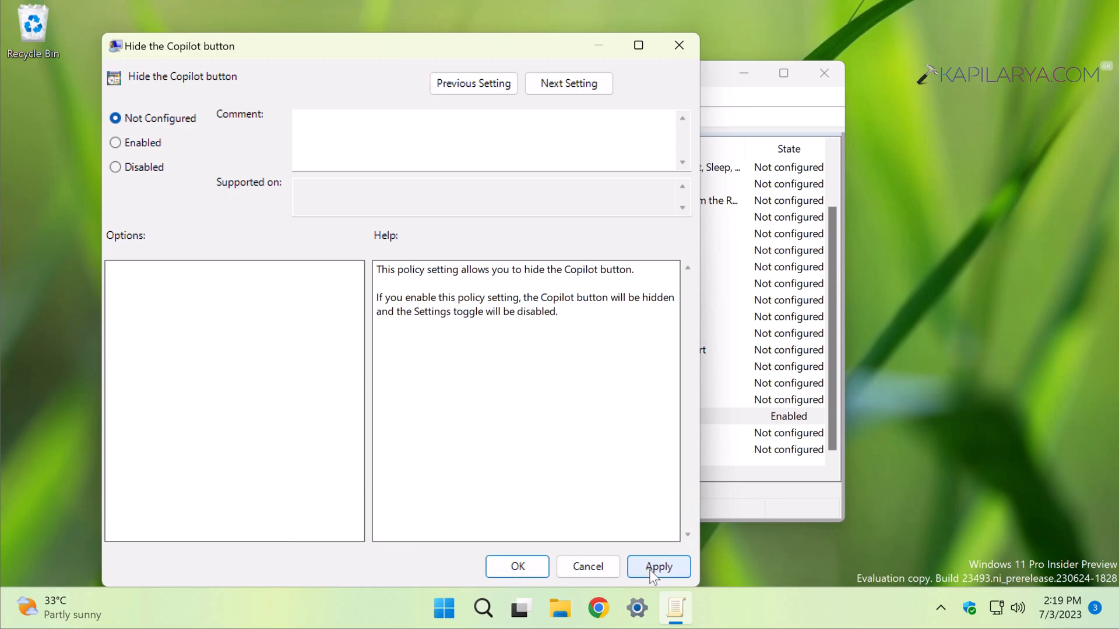
click(658, 567)
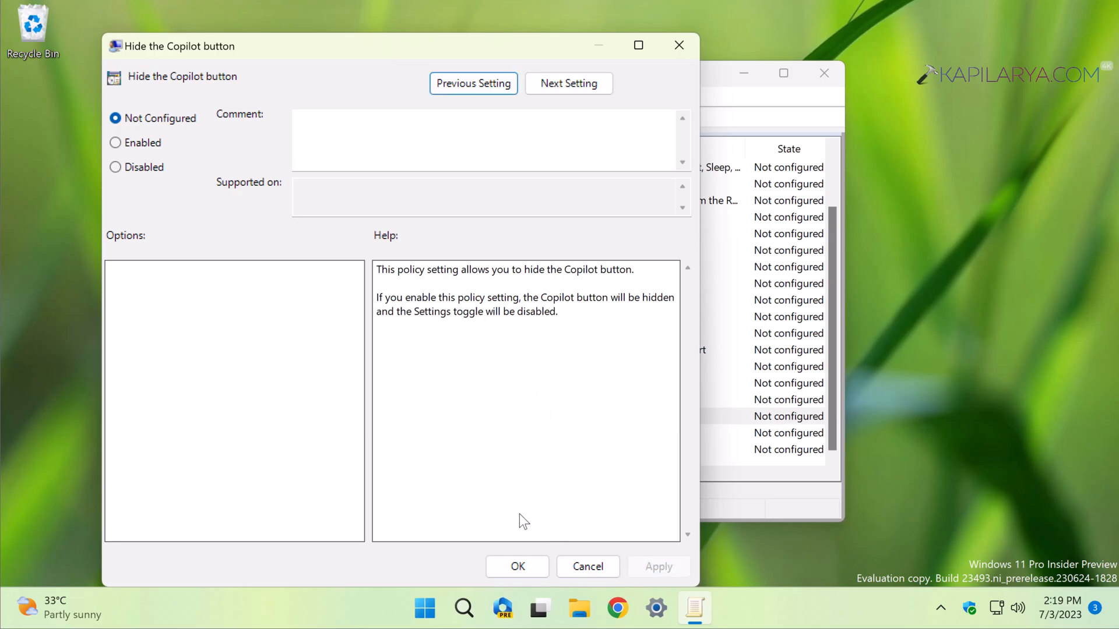